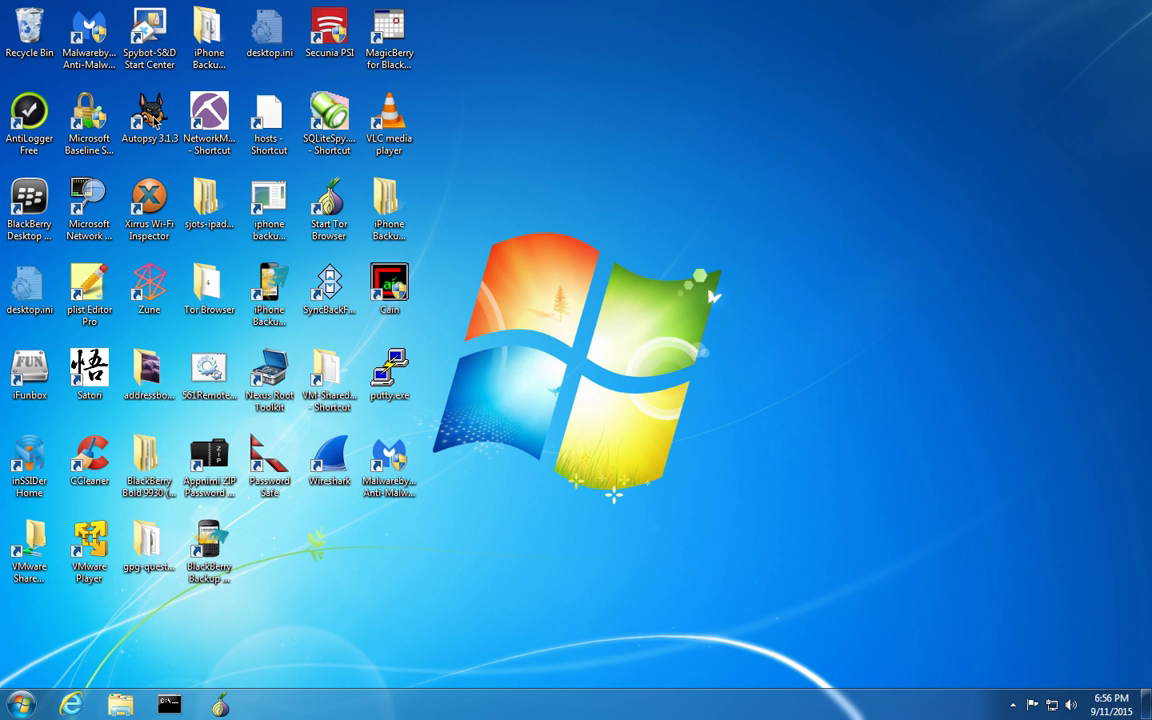
# Launch Autopsy 3.1.3 from its desktop shortcut and look through the Documents library in Explorer.
pyautogui.click(149, 115)
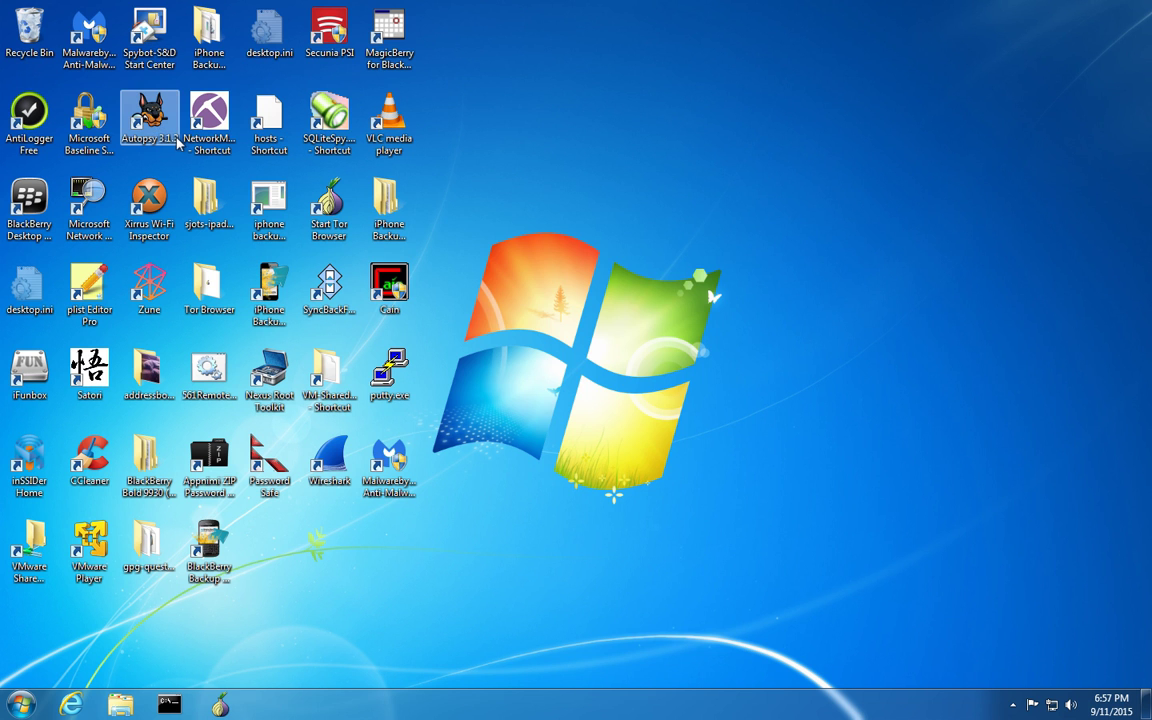
pyautogui.doubleClick(148, 115)
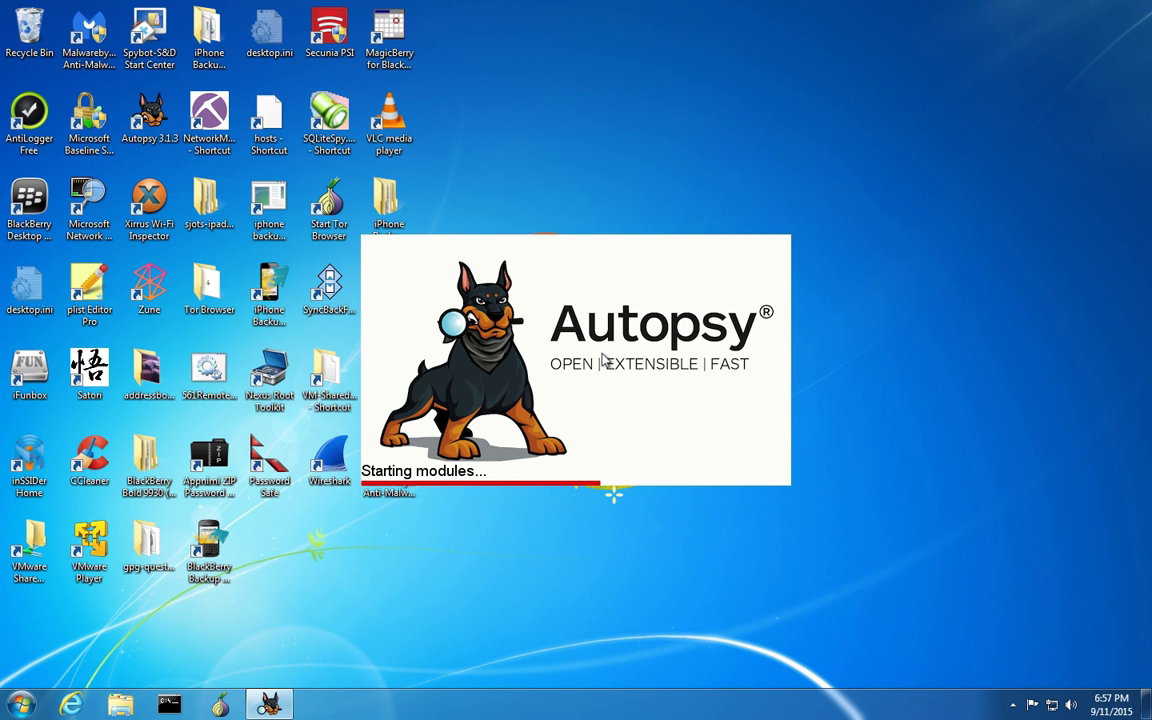
pyautogui.moveTo(329, 210)
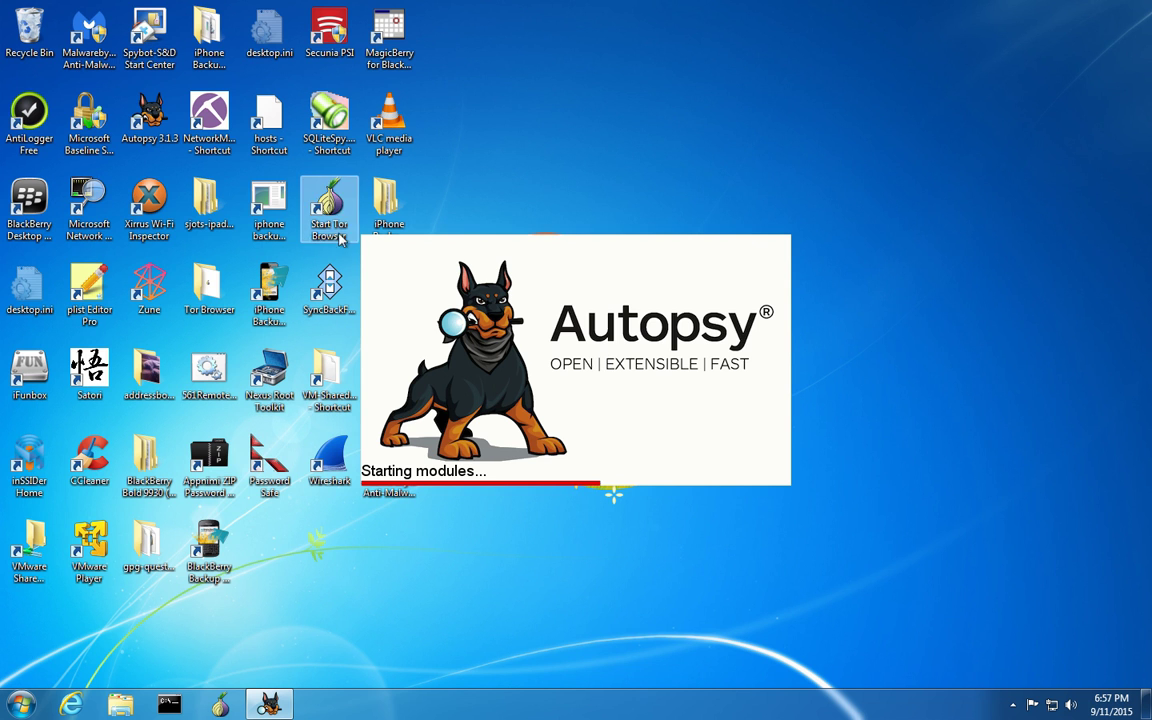
pyautogui.moveTo(188, 167)
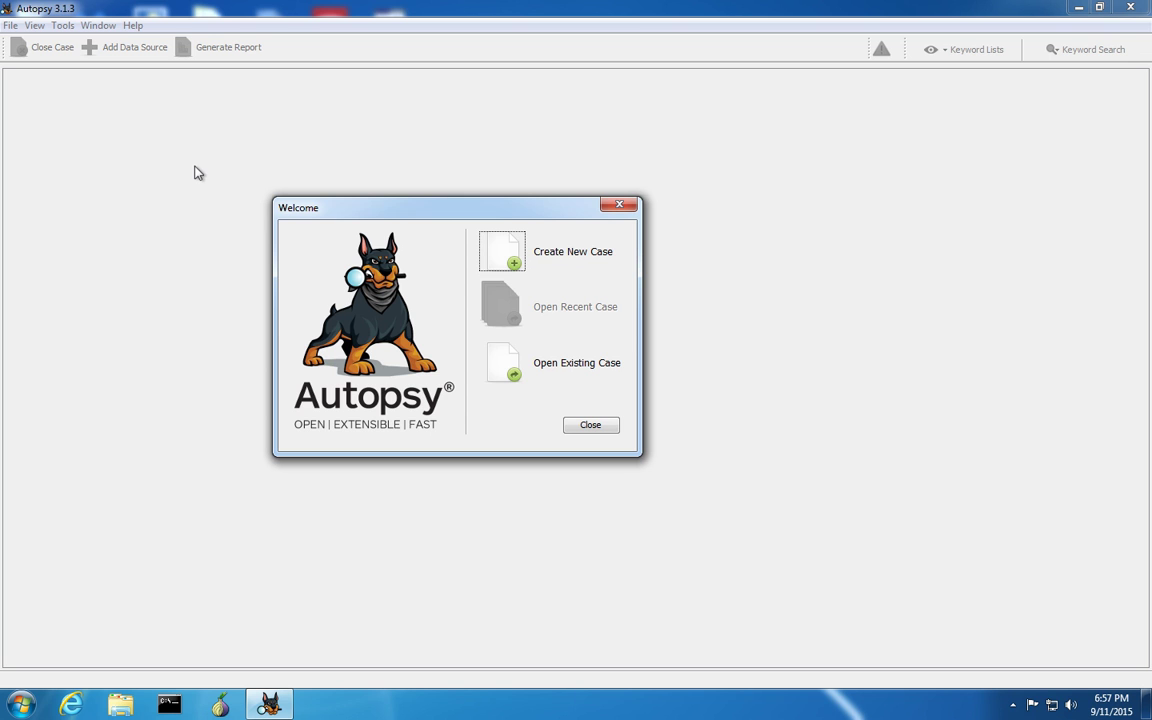
pyautogui.moveTo(170, 606)
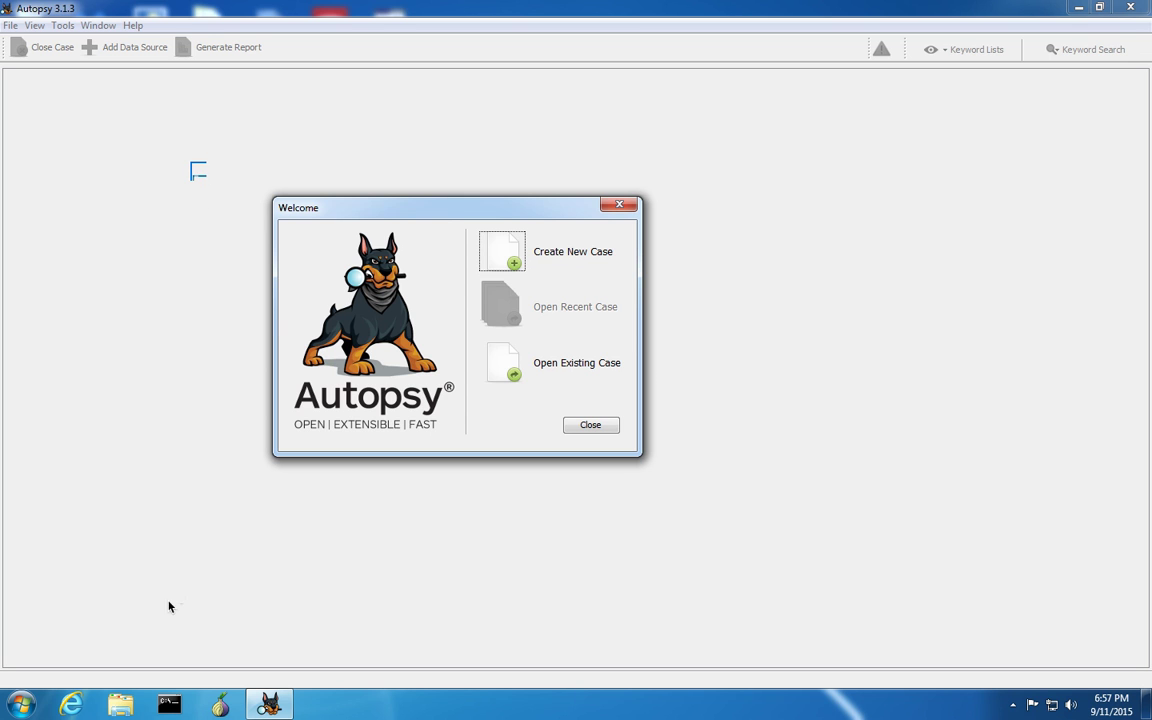
pyautogui.moveTo(121, 705)
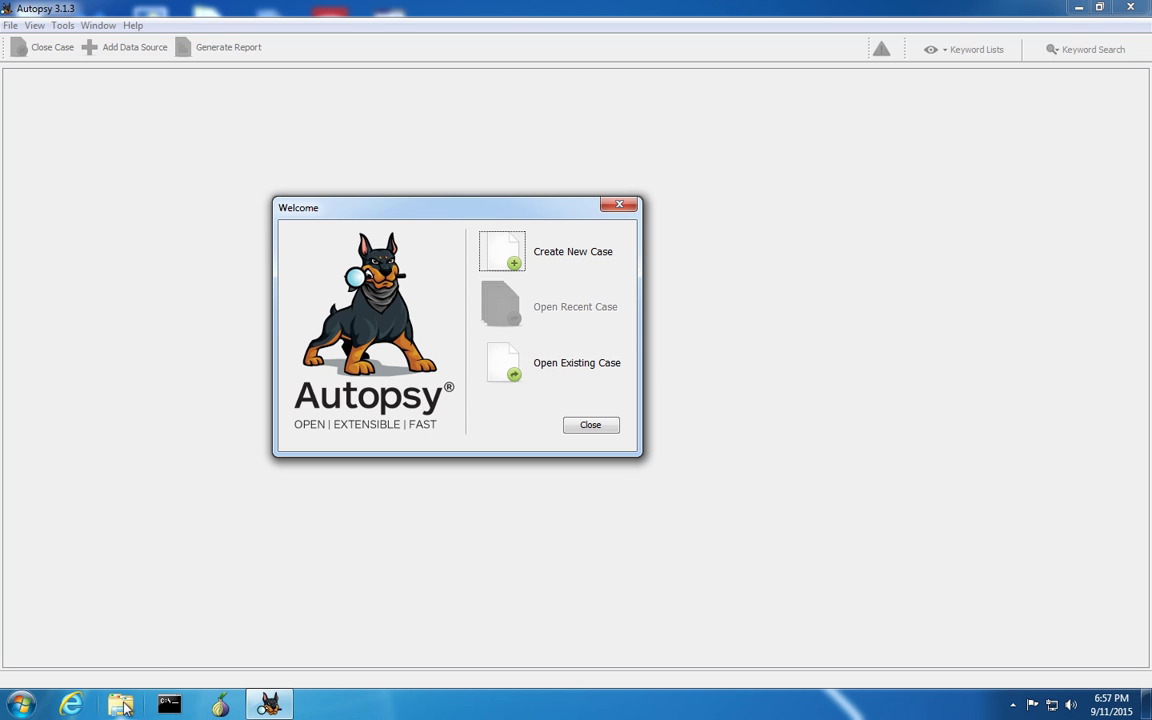
pyautogui.click(119, 704)
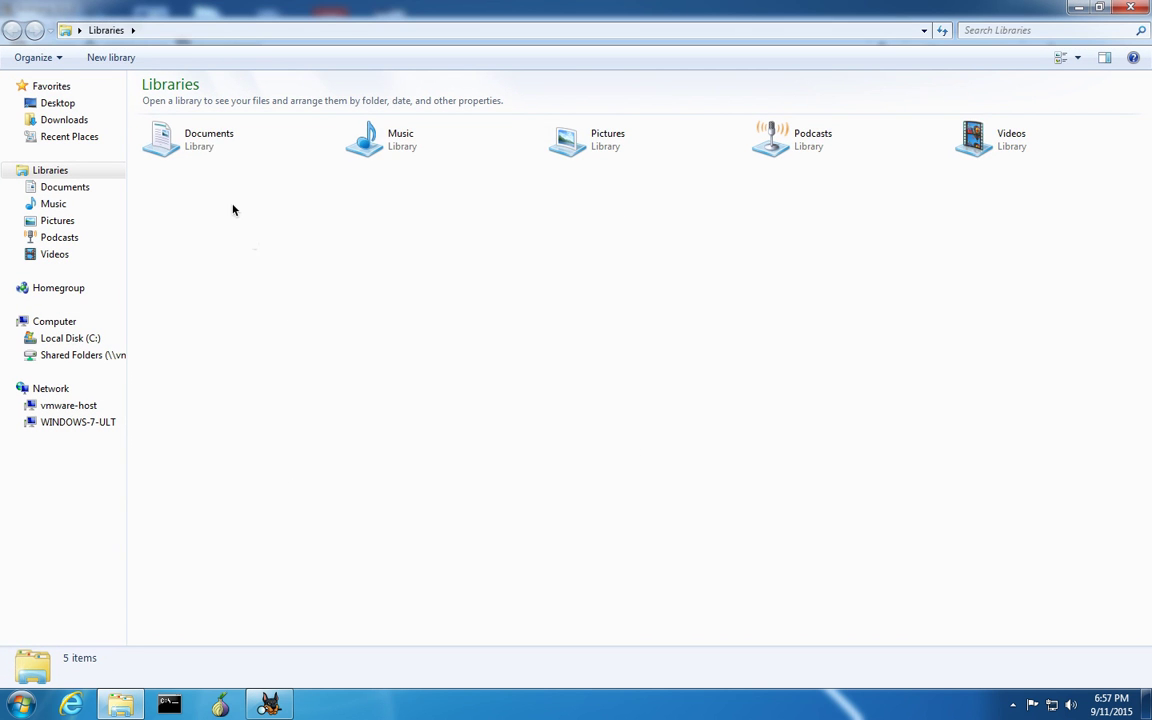
pyautogui.doubleClick(208, 138)
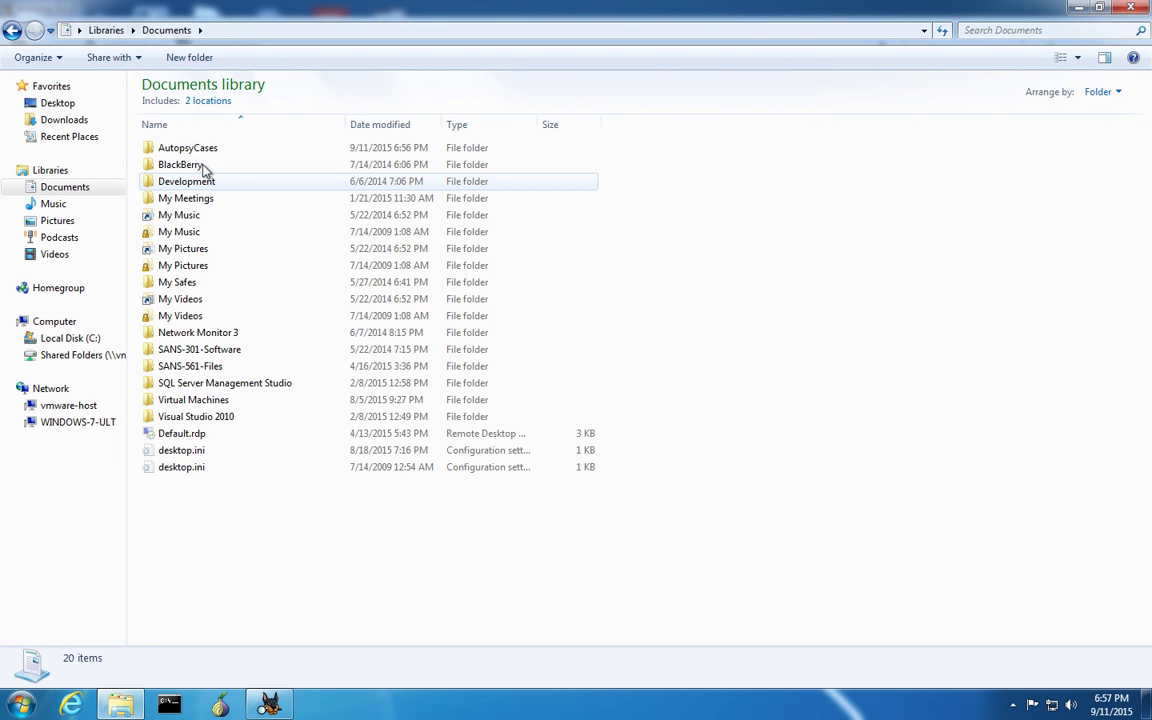
pyautogui.click(187, 147)
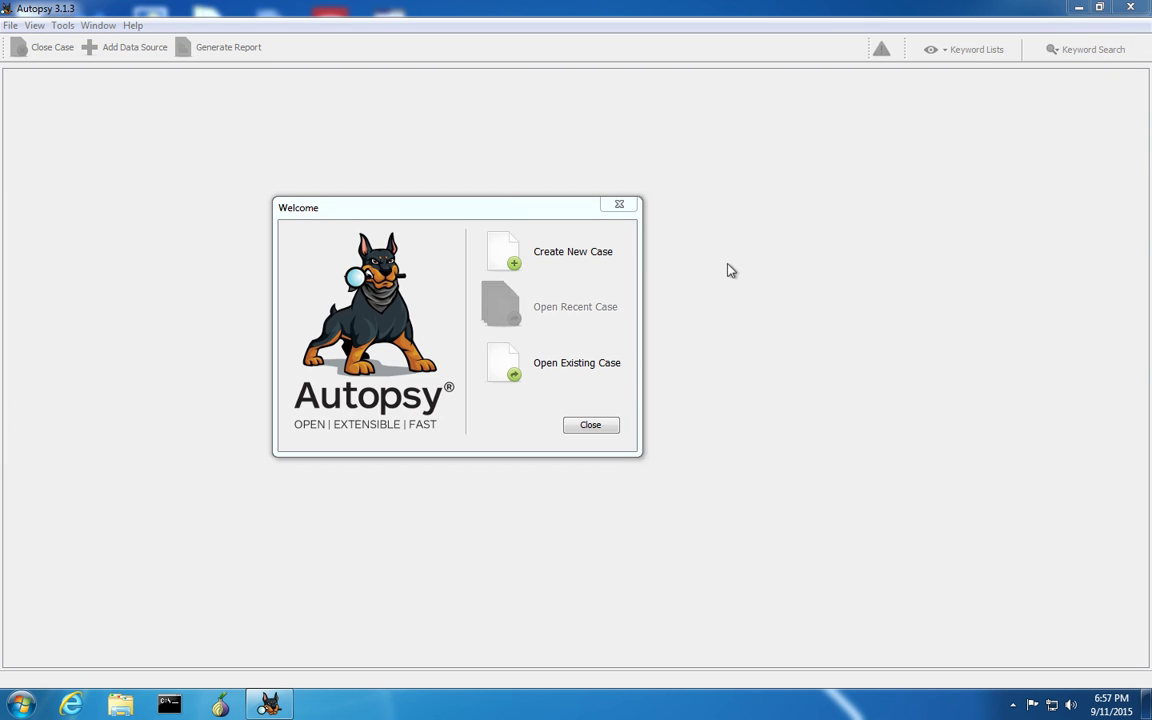
pyautogui.moveTo(510, 258)
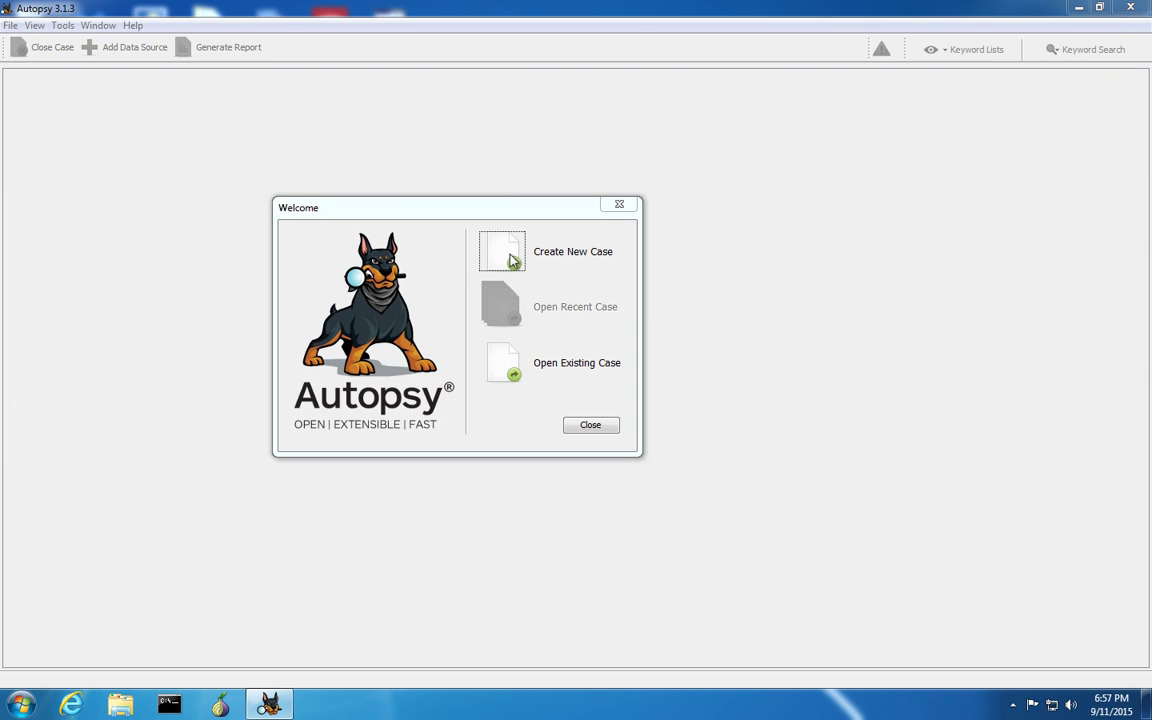
# Create case 'Test-Case' under AutopsyCases with case number 1 and examiner 'D'.
pyautogui.click(501, 251)
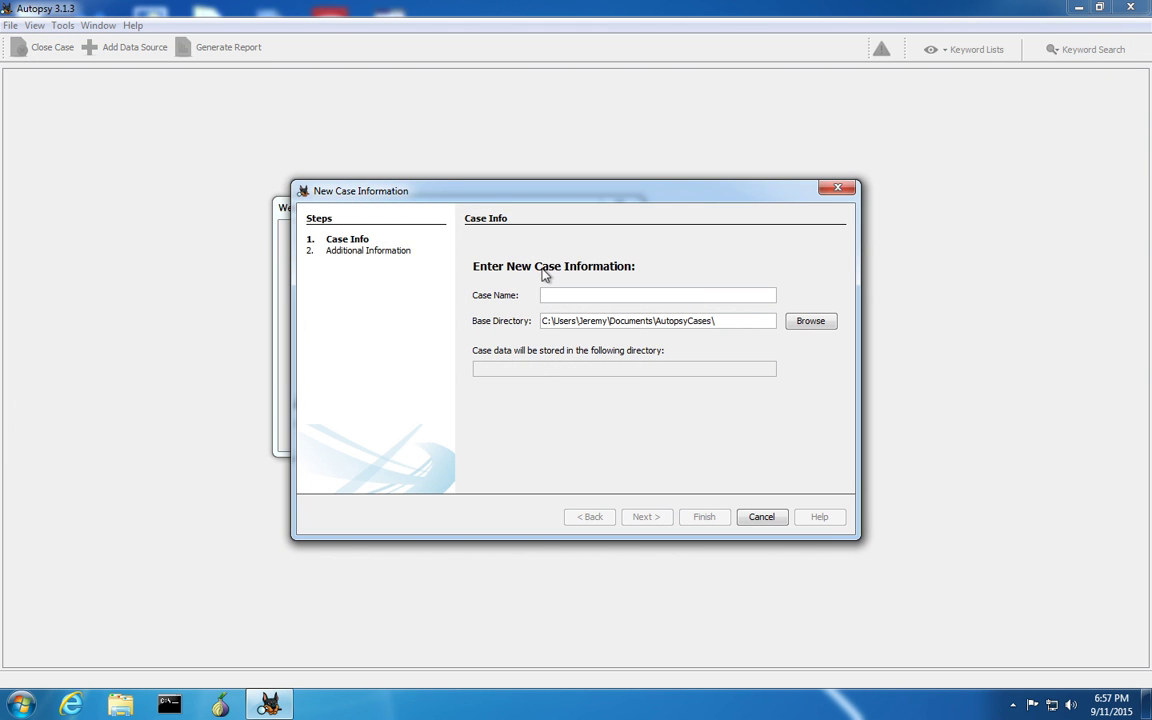
pyautogui.write('Test-C')
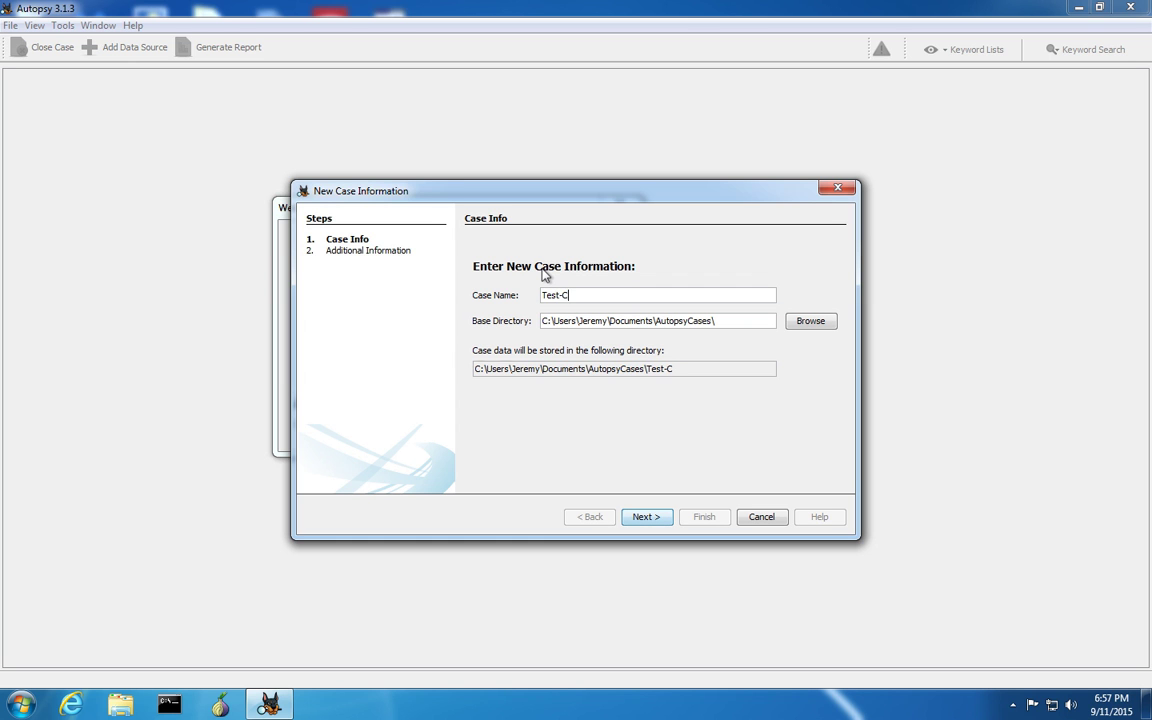
pyautogui.write('ase')
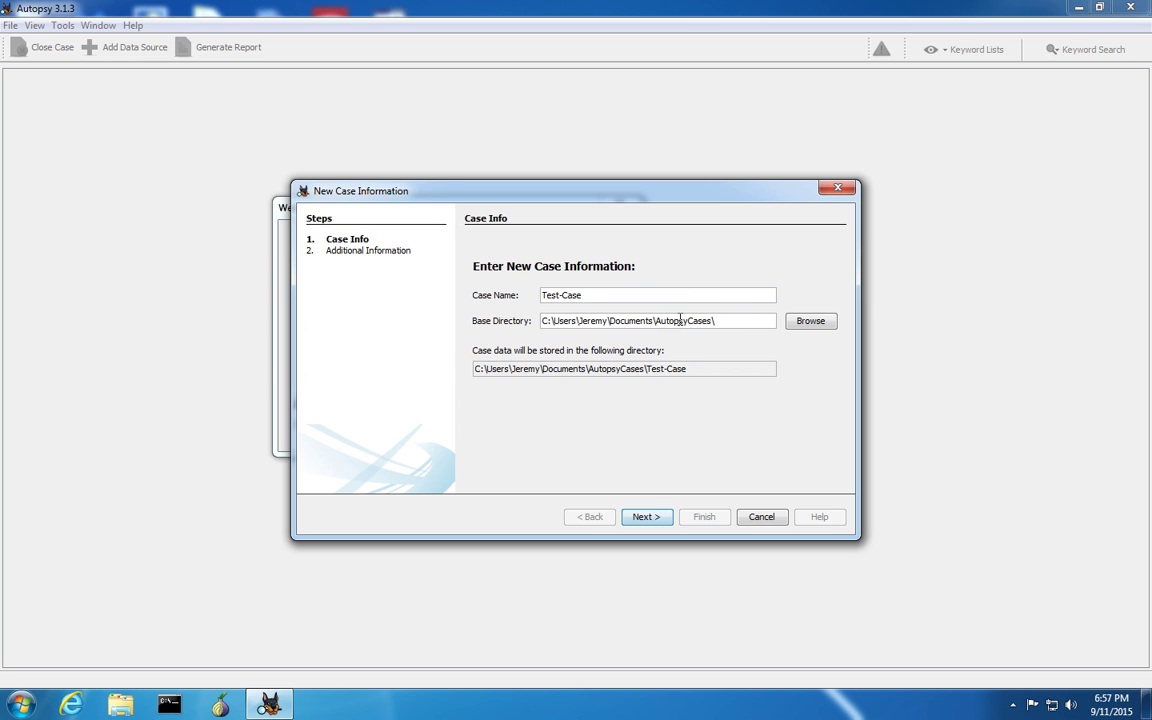
pyautogui.doubleClick(684, 320)
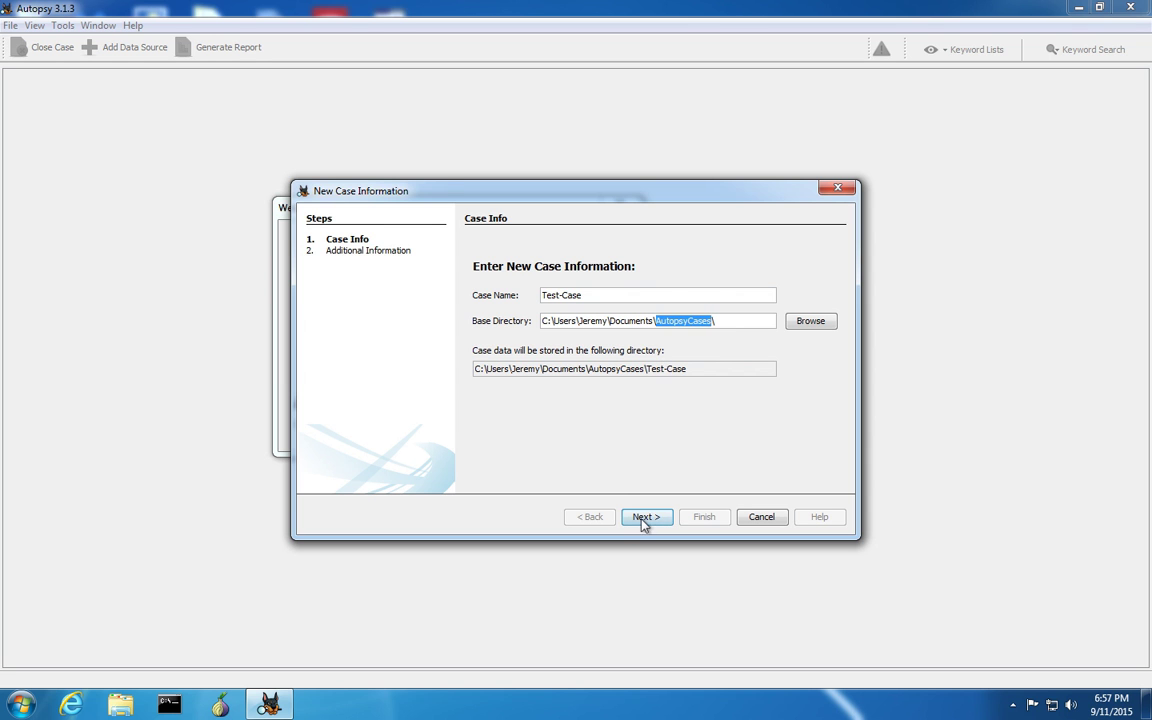
pyautogui.moveTo(592, 298)
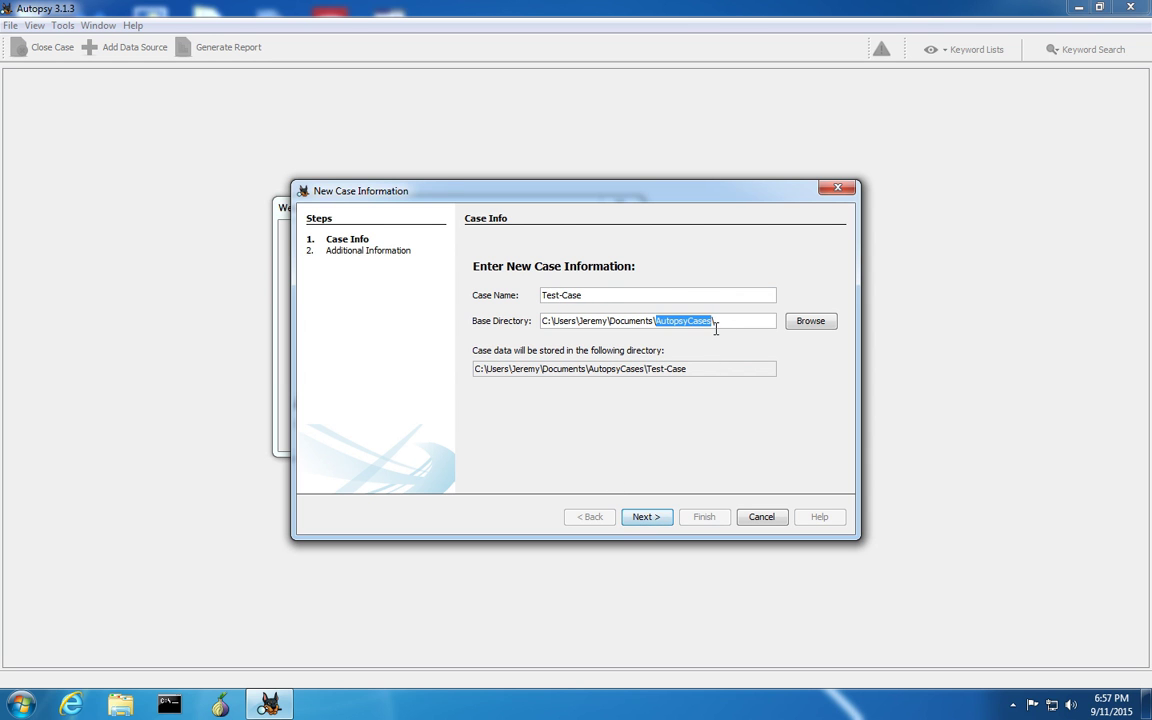
pyautogui.click(646, 516)
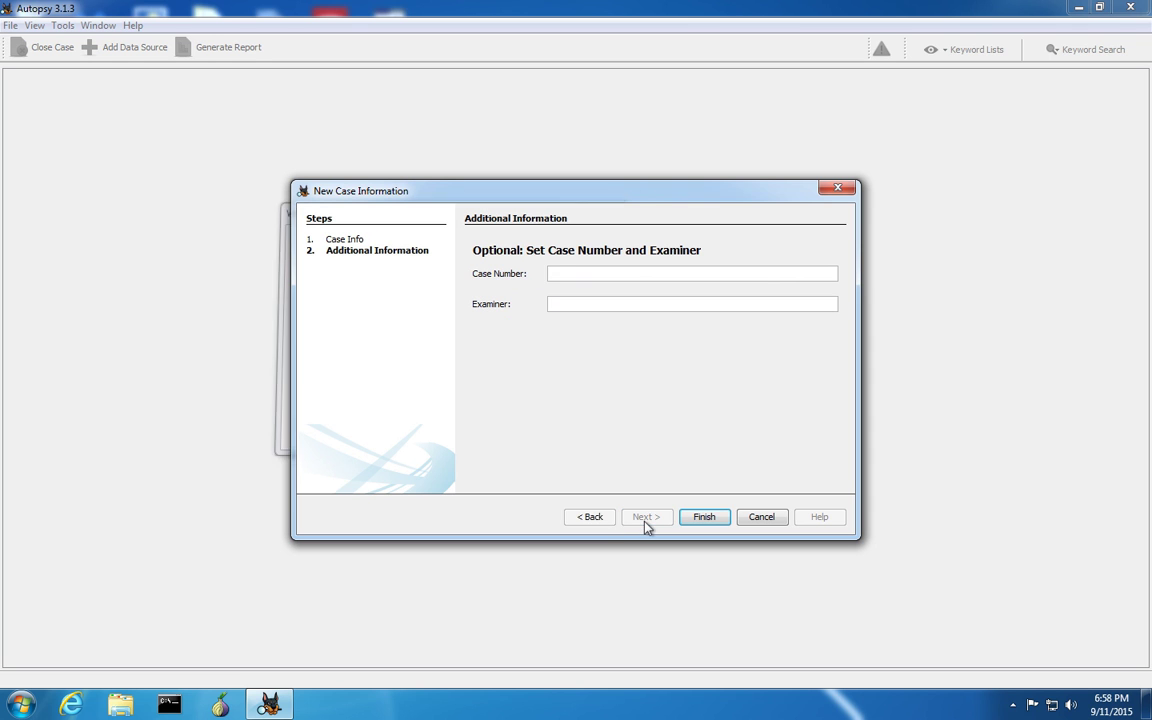
pyautogui.write('1')
pyautogui.write('J')
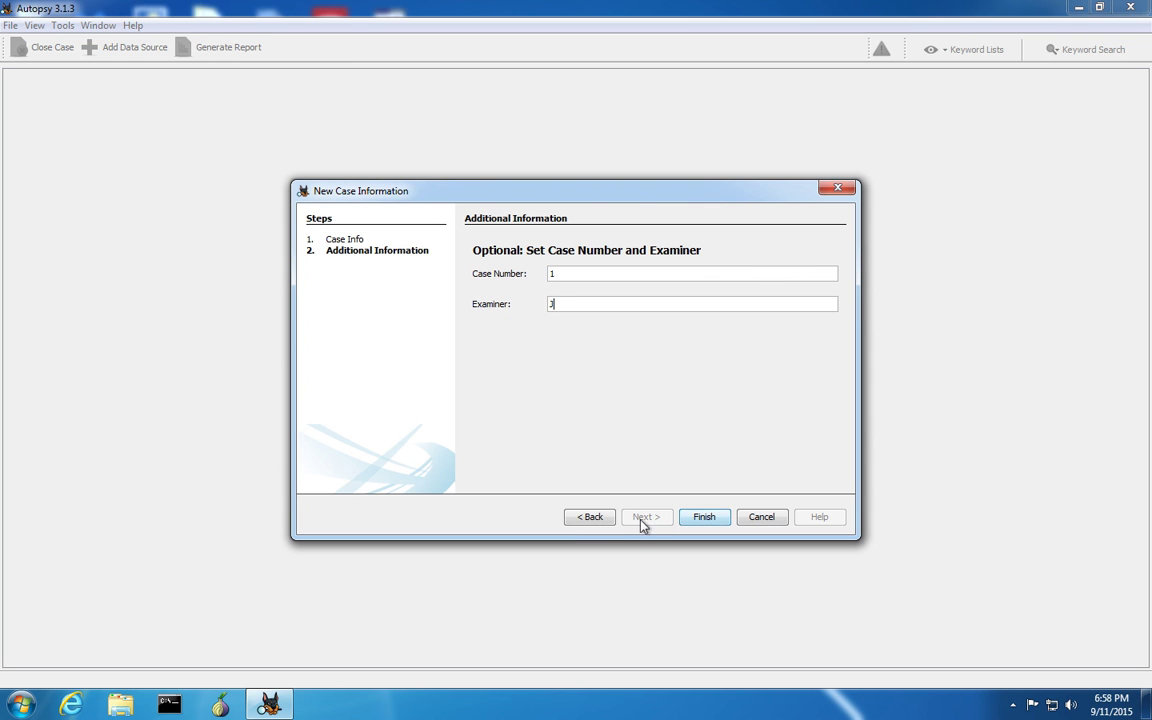
pyautogui.write('D')
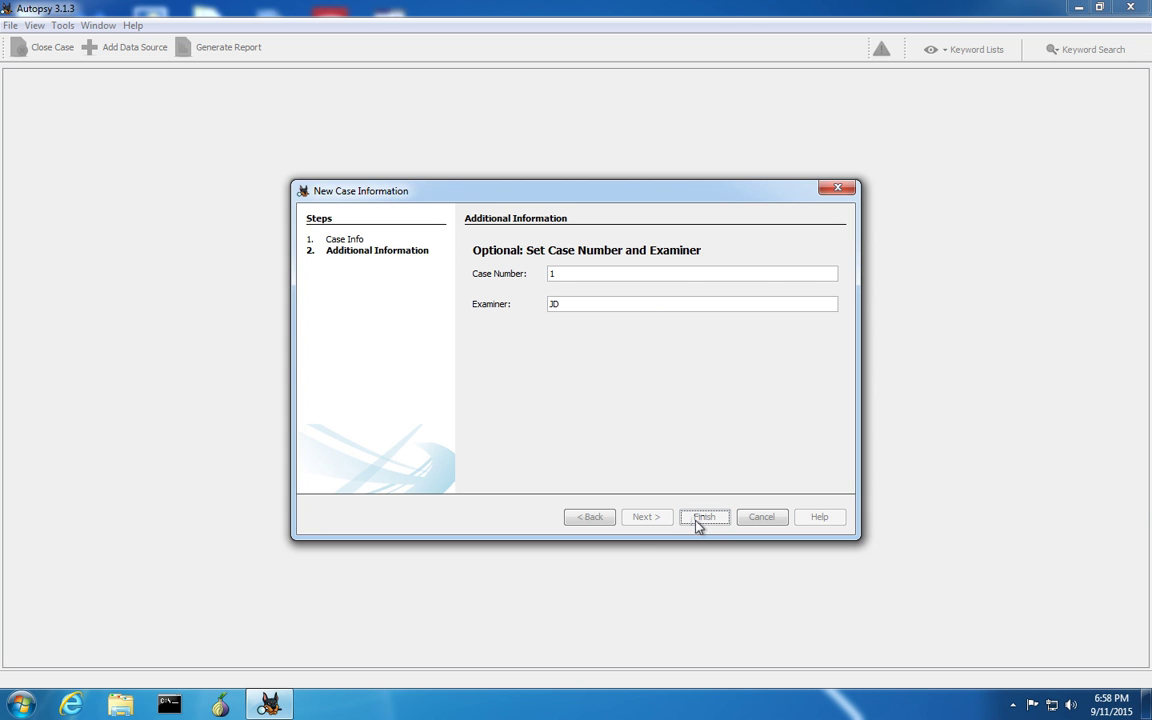
pyautogui.click(704, 516)
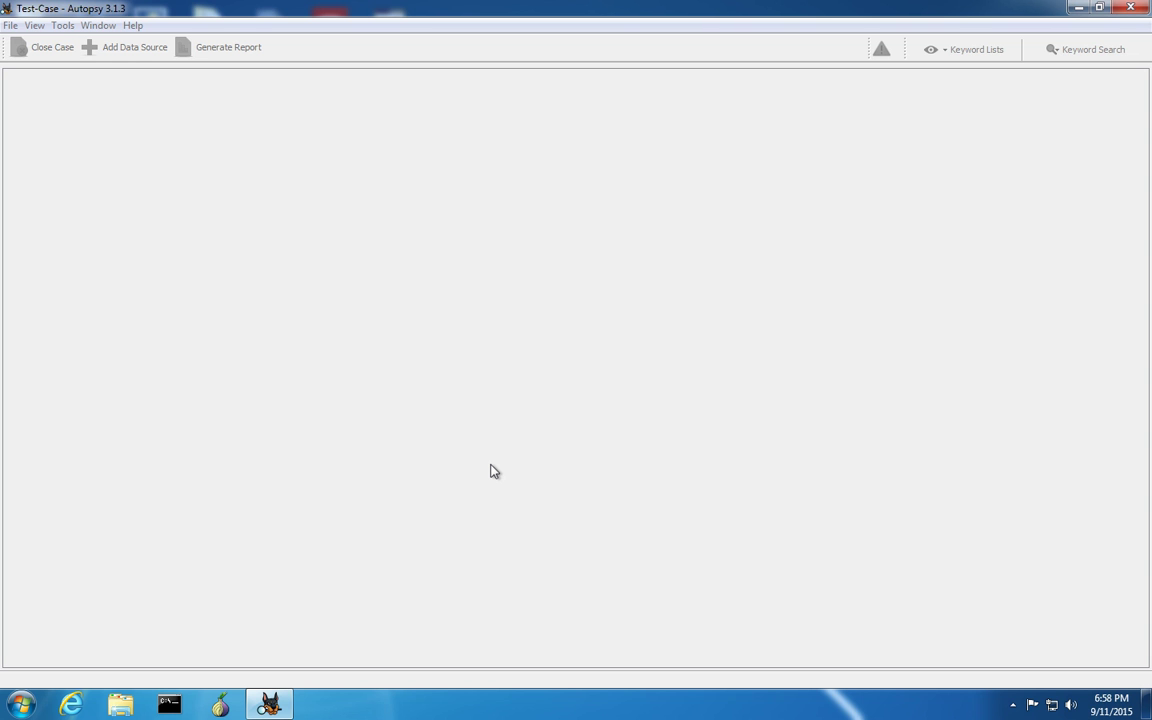
# Start adding an Image File data source and browse VM-Shared-Folder for the image.
pyautogui.click(134, 47)
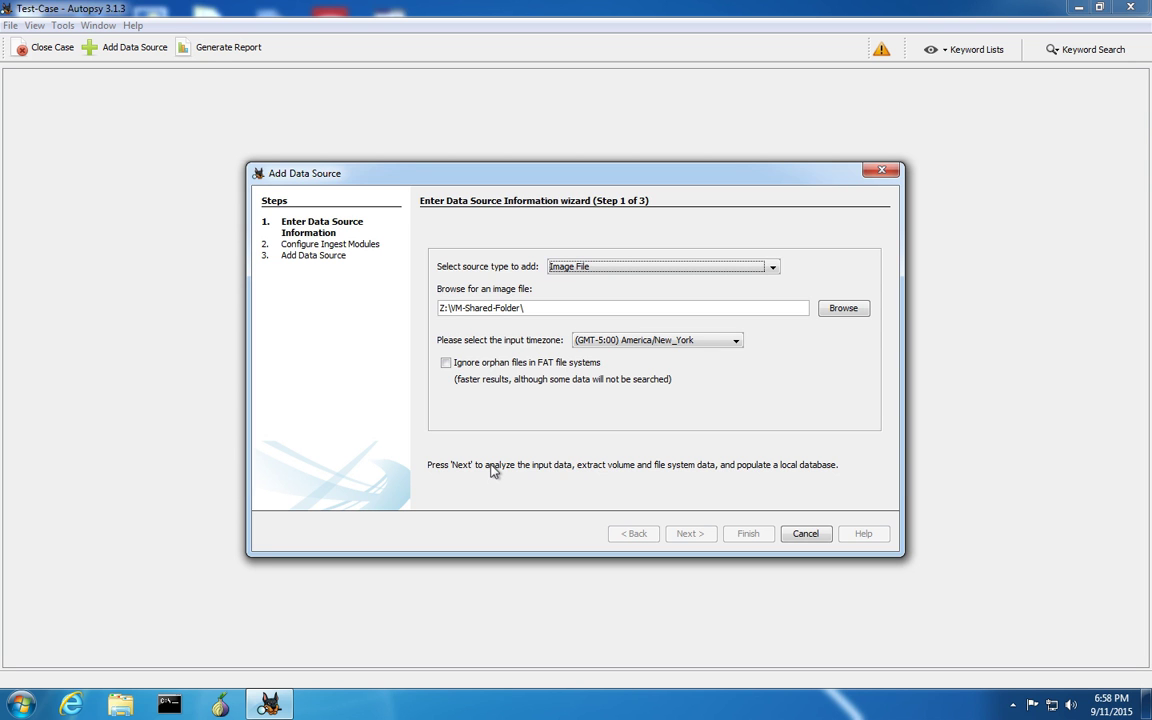
pyautogui.moveTo(726, 424)
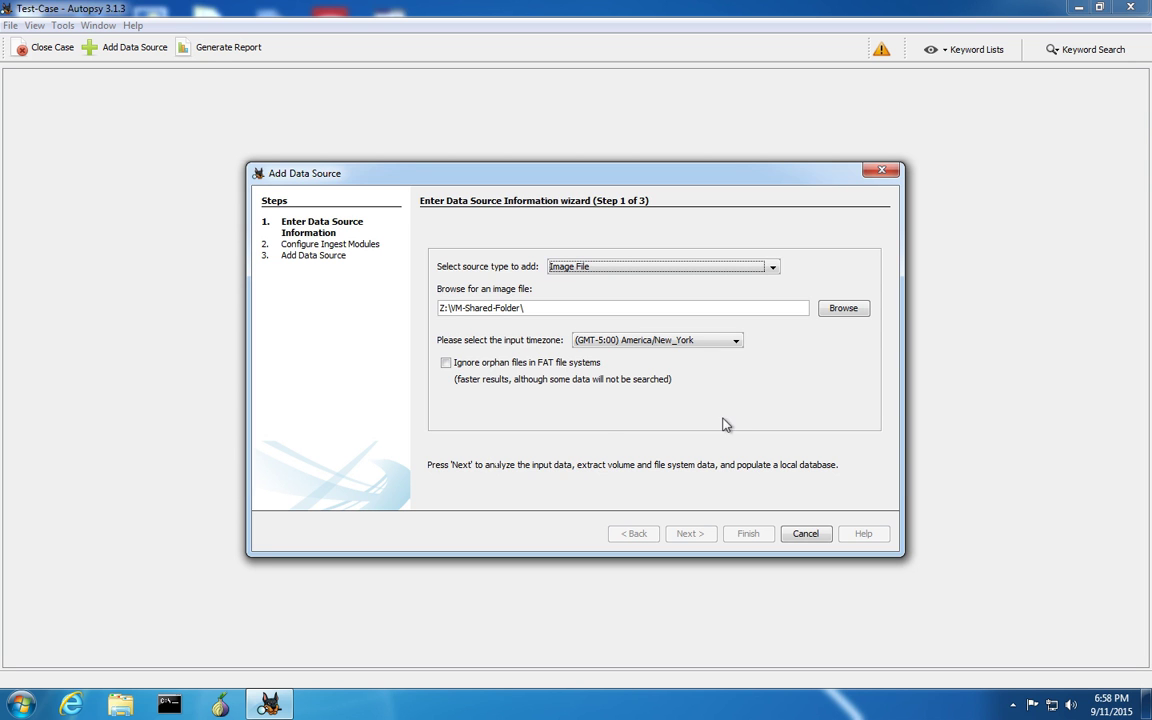
pyautogui.moveTo(694, 276)
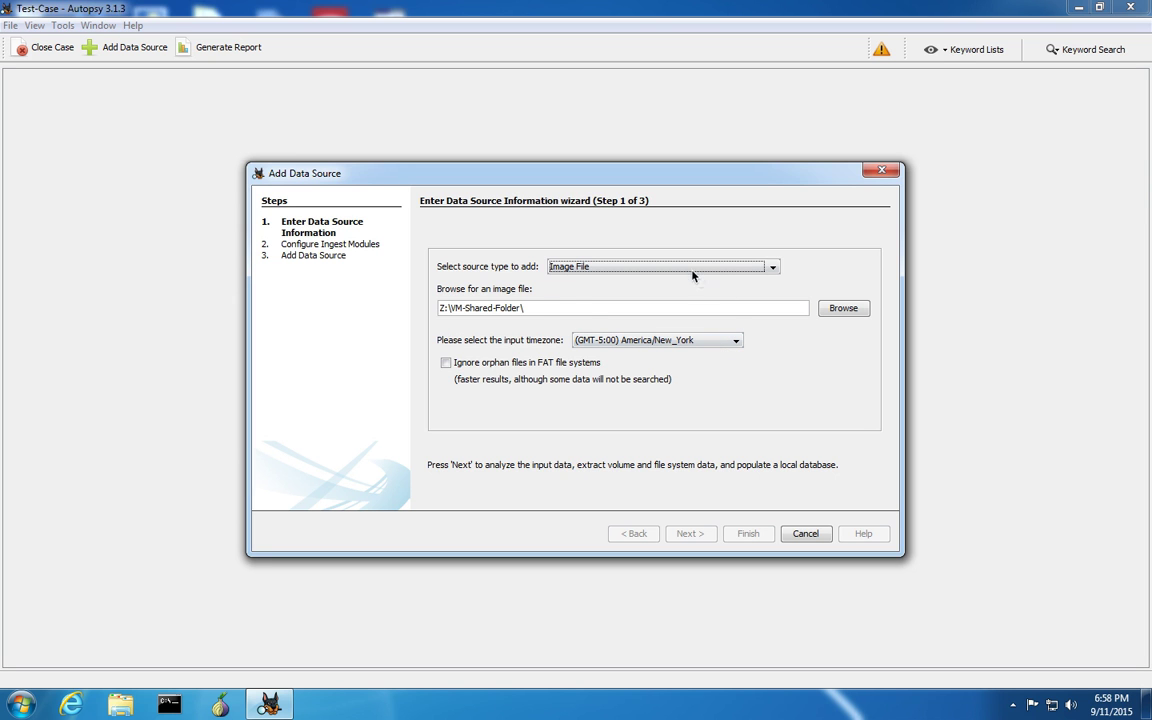
pyautogui.click(771, 266)
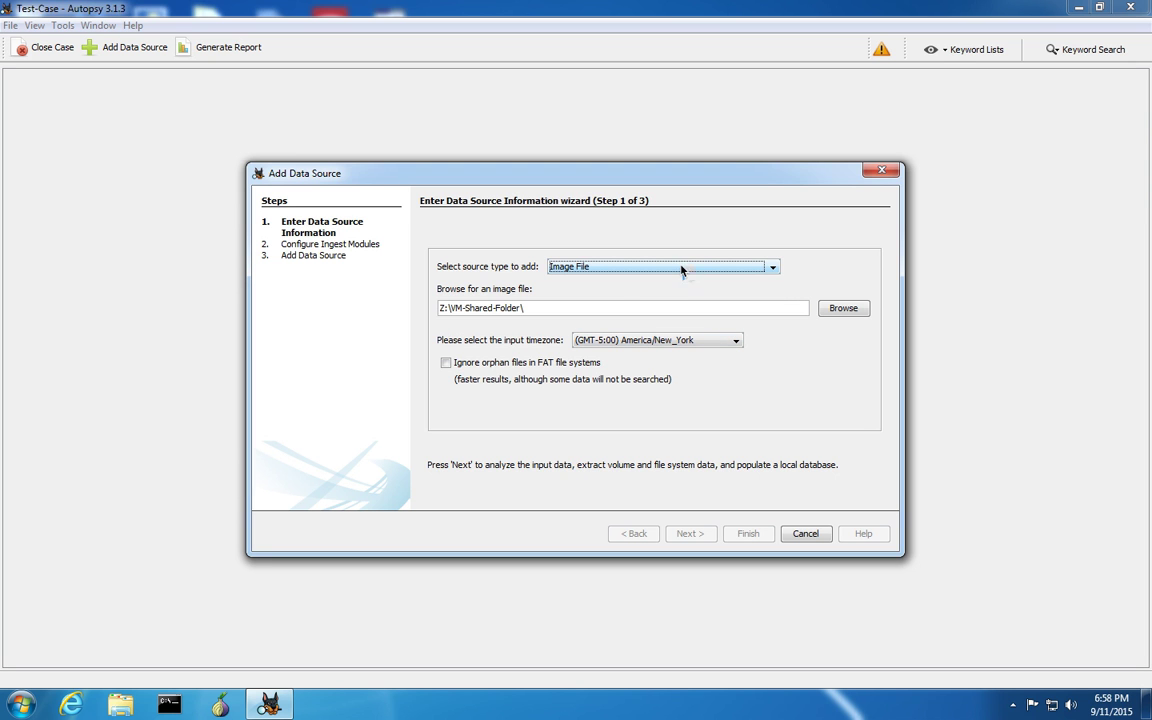
pyautogui.moveTo(598, 323)
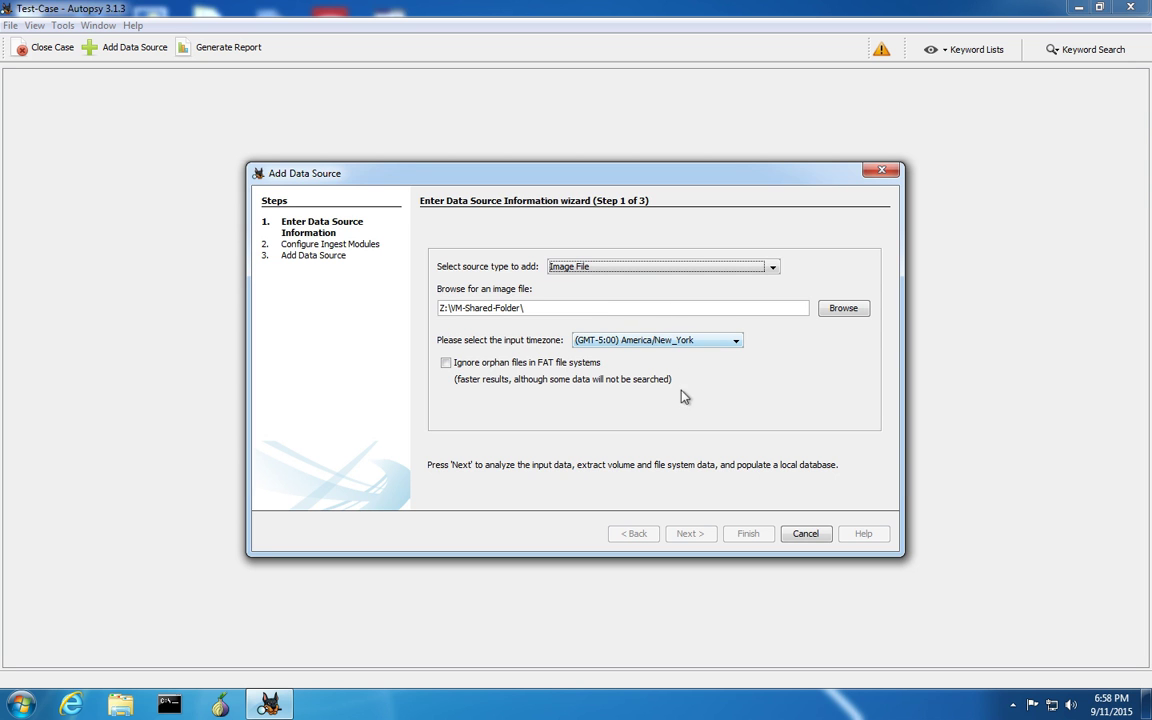
pyautogui.click(843, 307)
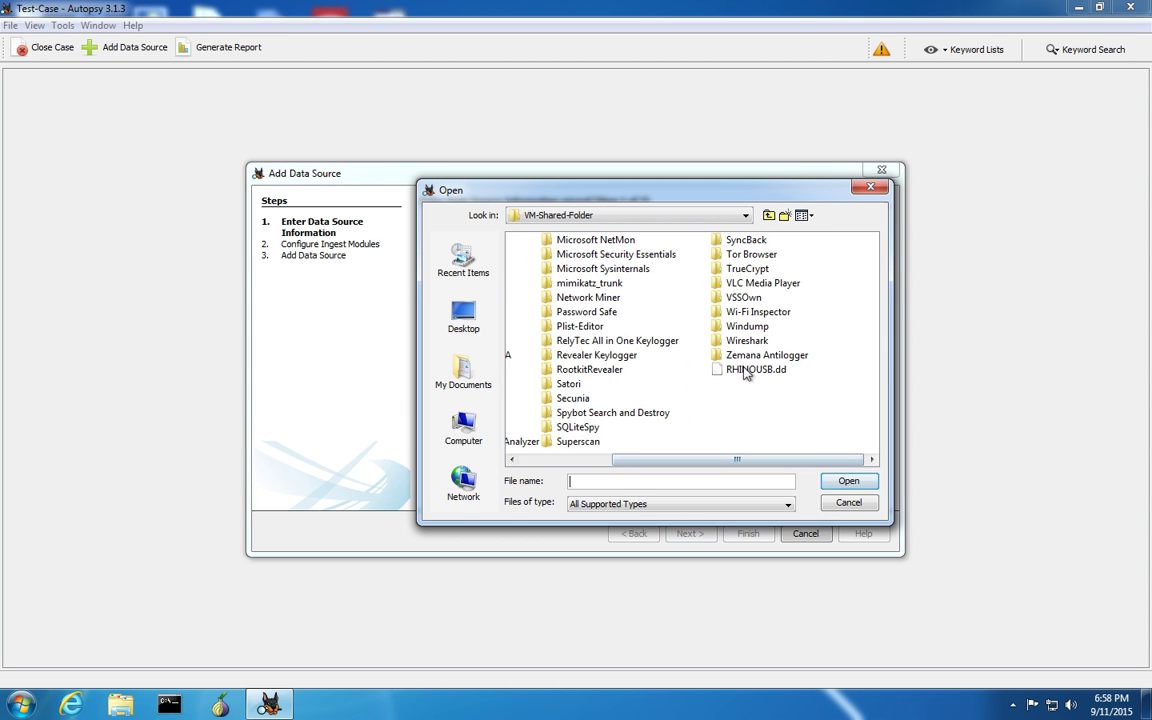
# Choose RHINOUSB.dd from VM-Shared-Folder as the data source image file.
pyautogui.click(753, 369)
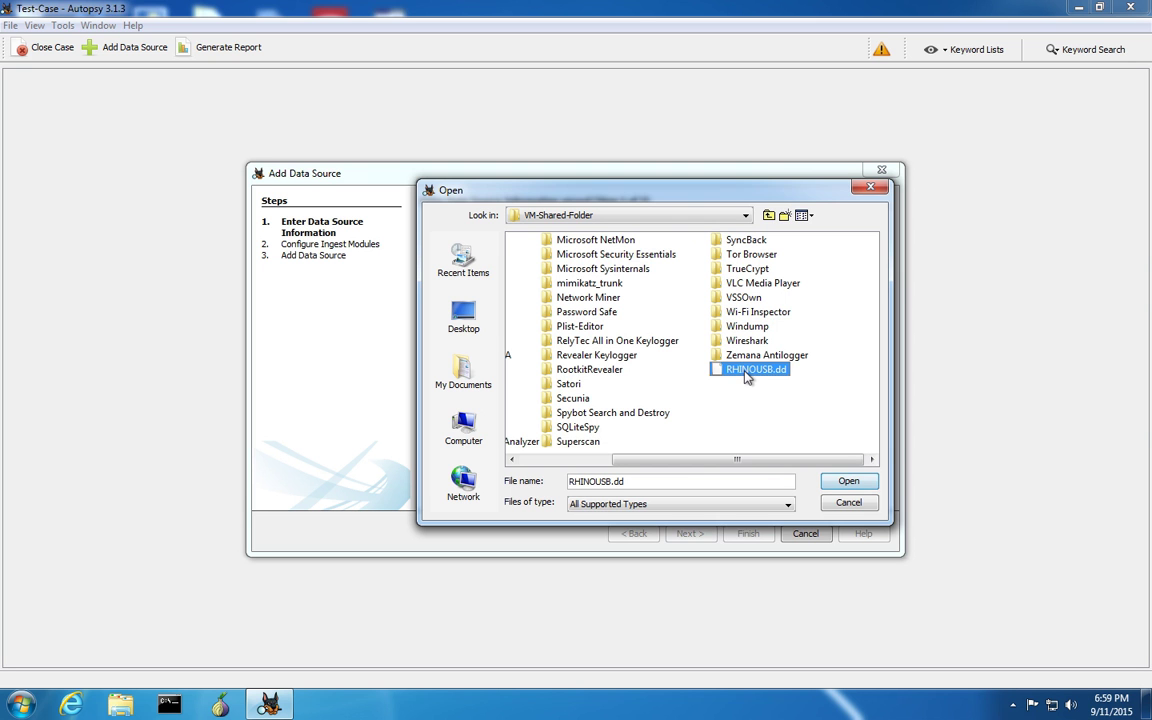
pyautogui.moveTo(723, 383)
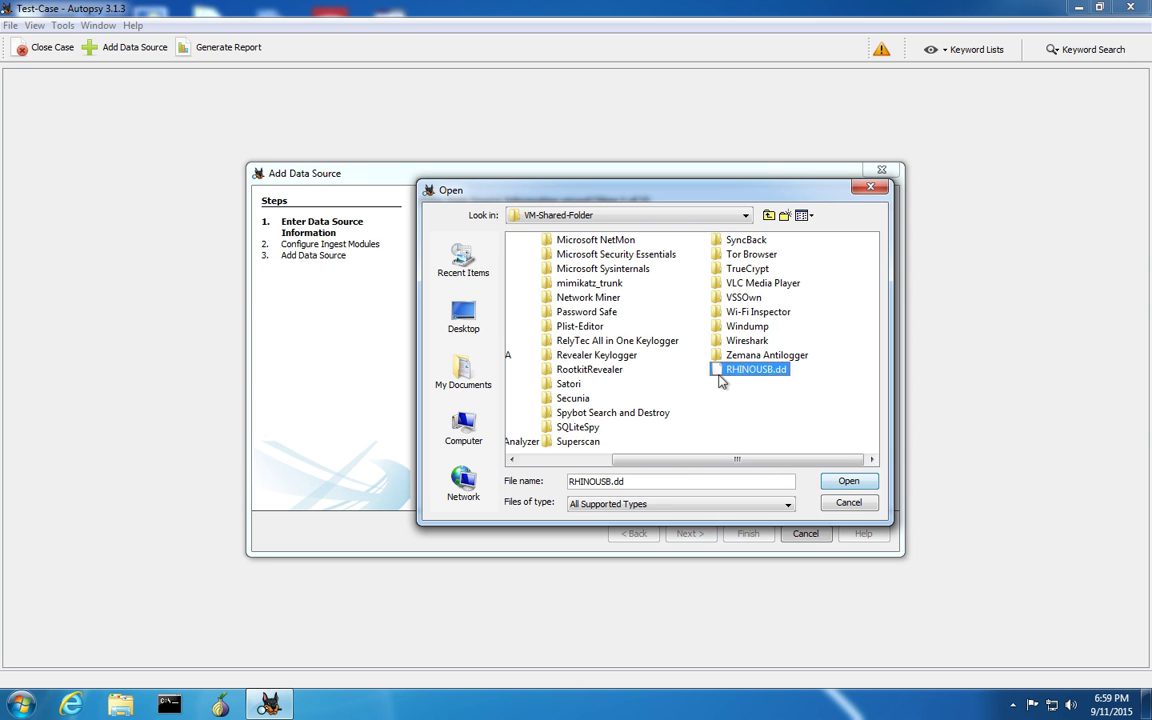
pyautogui.click(847, 481)
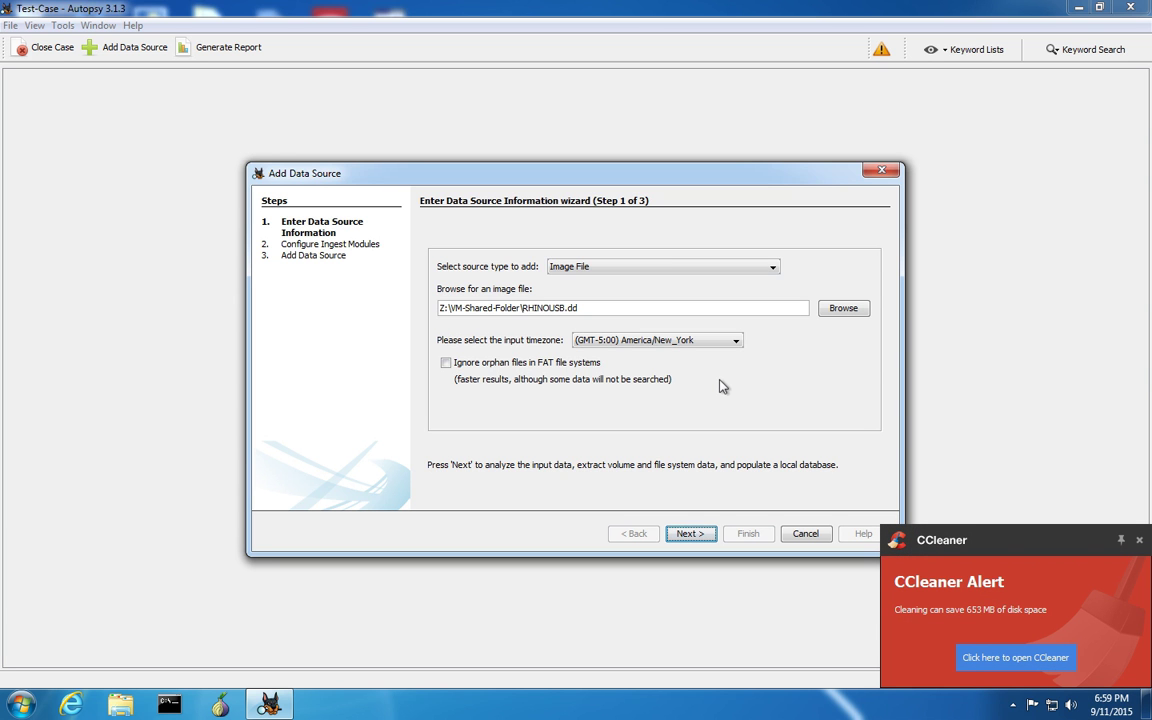
pyautogui.moveTo(598, 350)
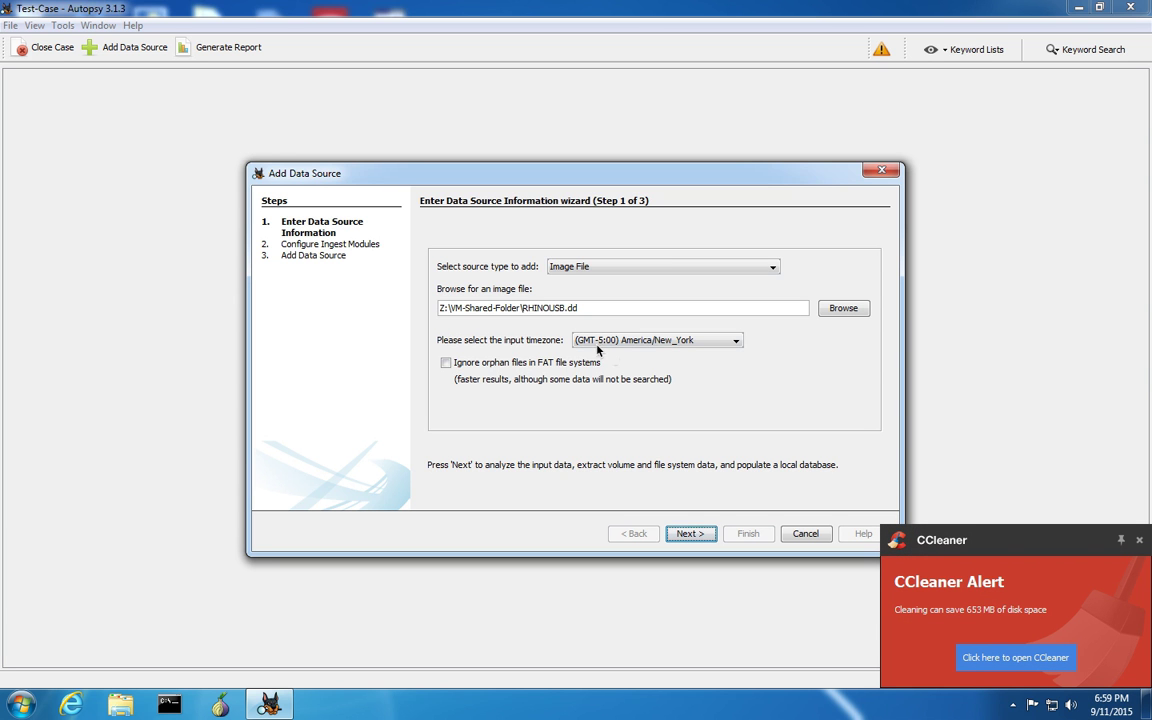
# Keep the America/New_York timezone and advance to ingest module configuration.
pyautogui.click(620, 307)
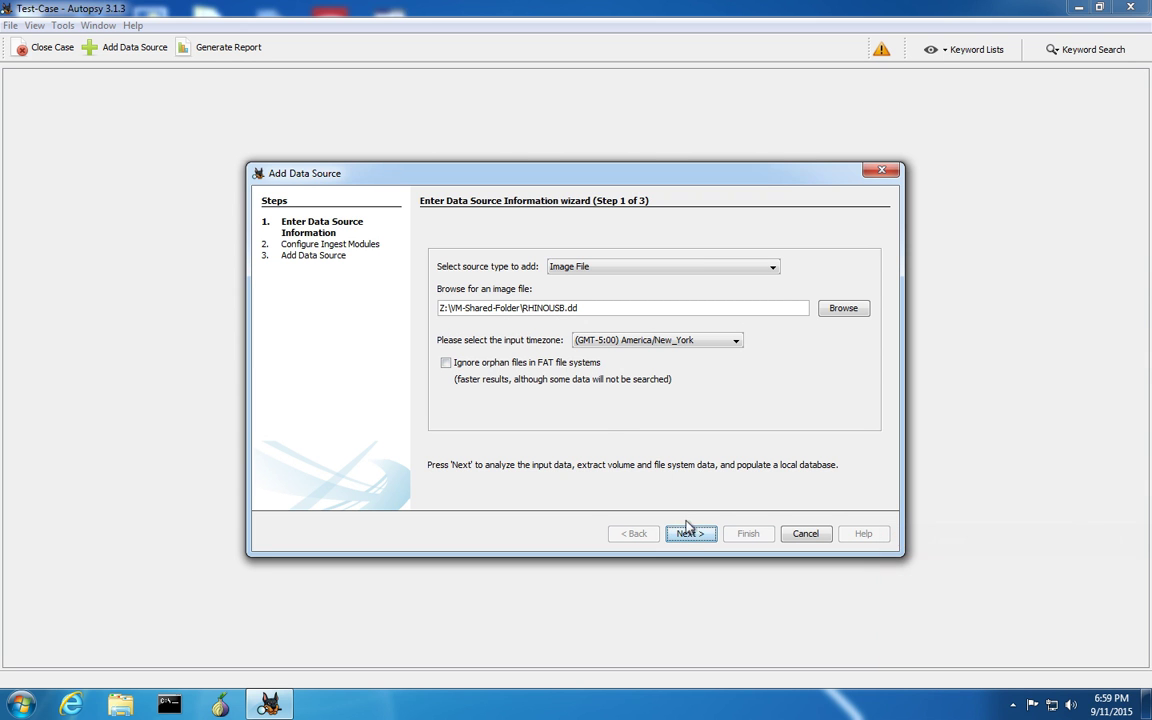
pyautogui.click(691, 533)
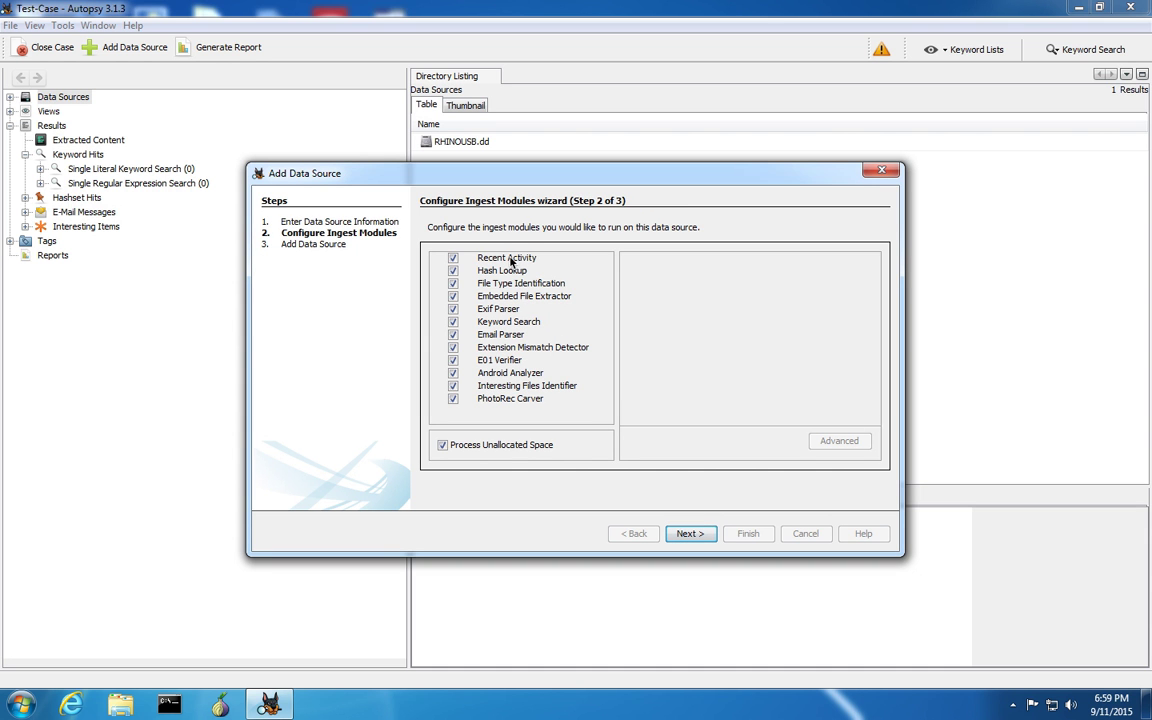
pyautogui.moveTo(518, 390)
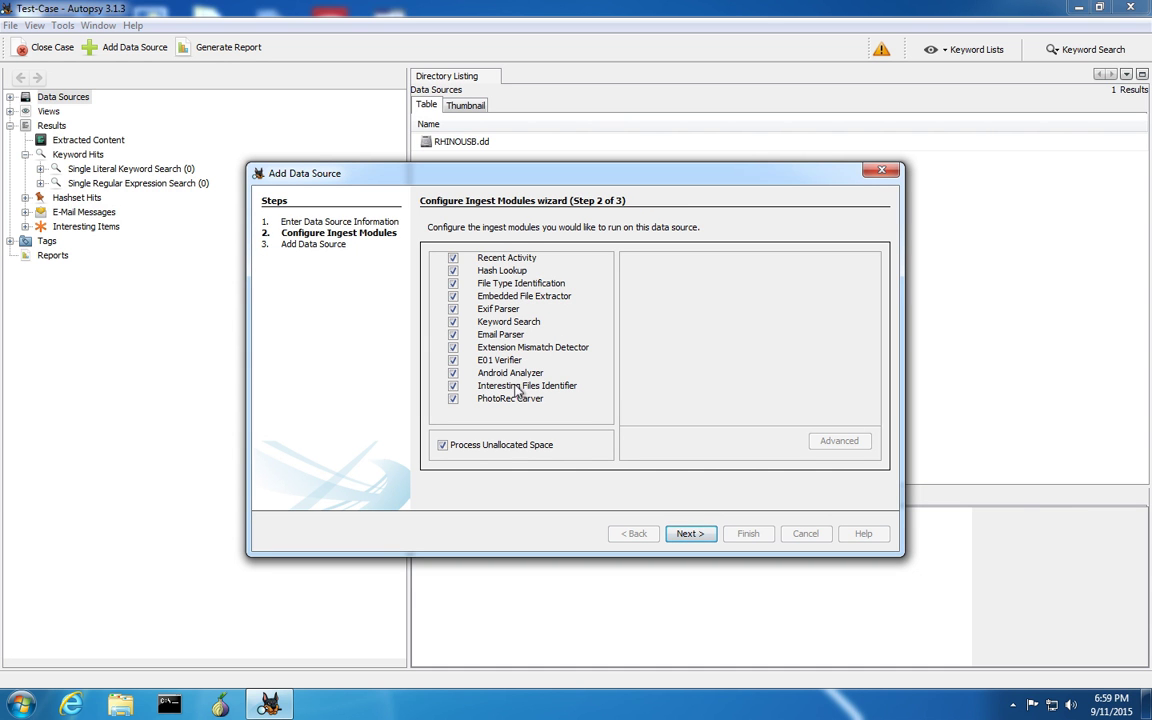
pyautogui.moveTo(519, 405)
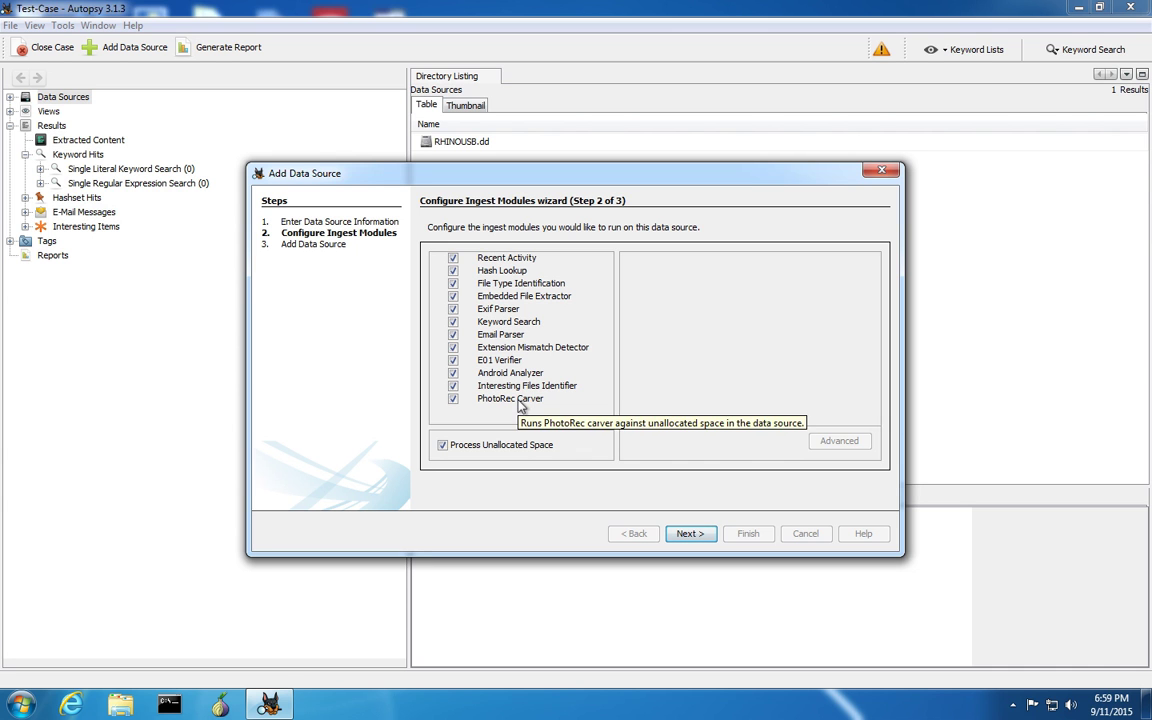
pyautogui.moveTo(517, 413)
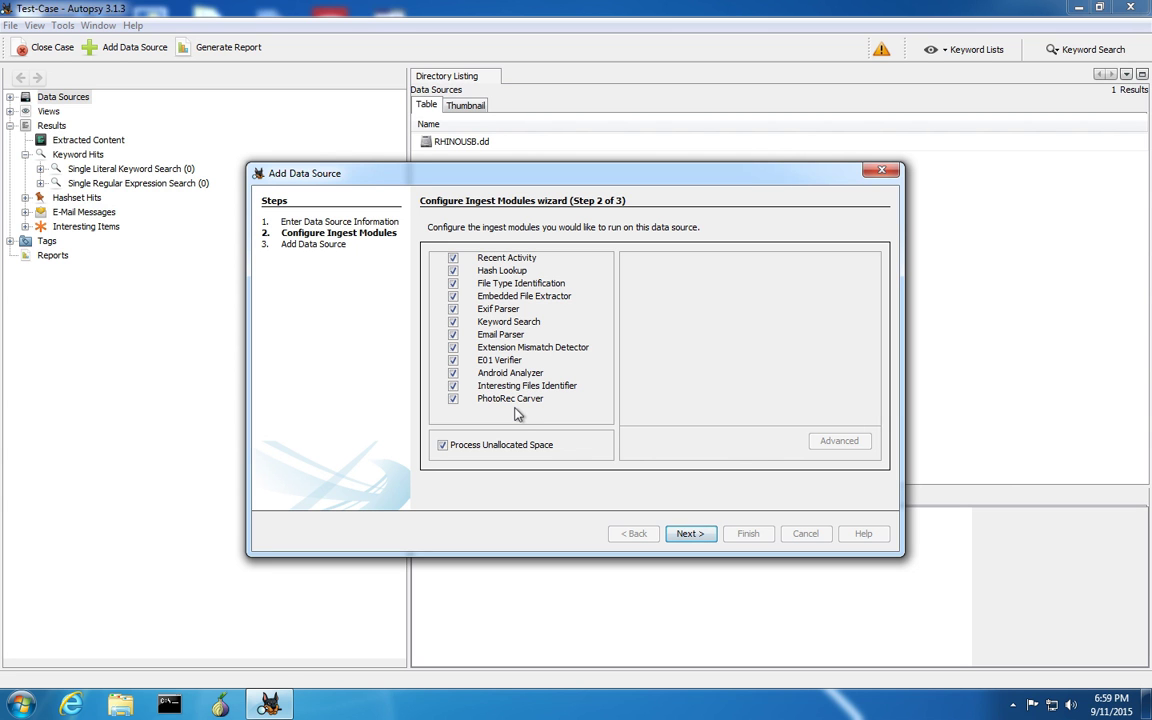
pyautogui.moveTo(669, 483)
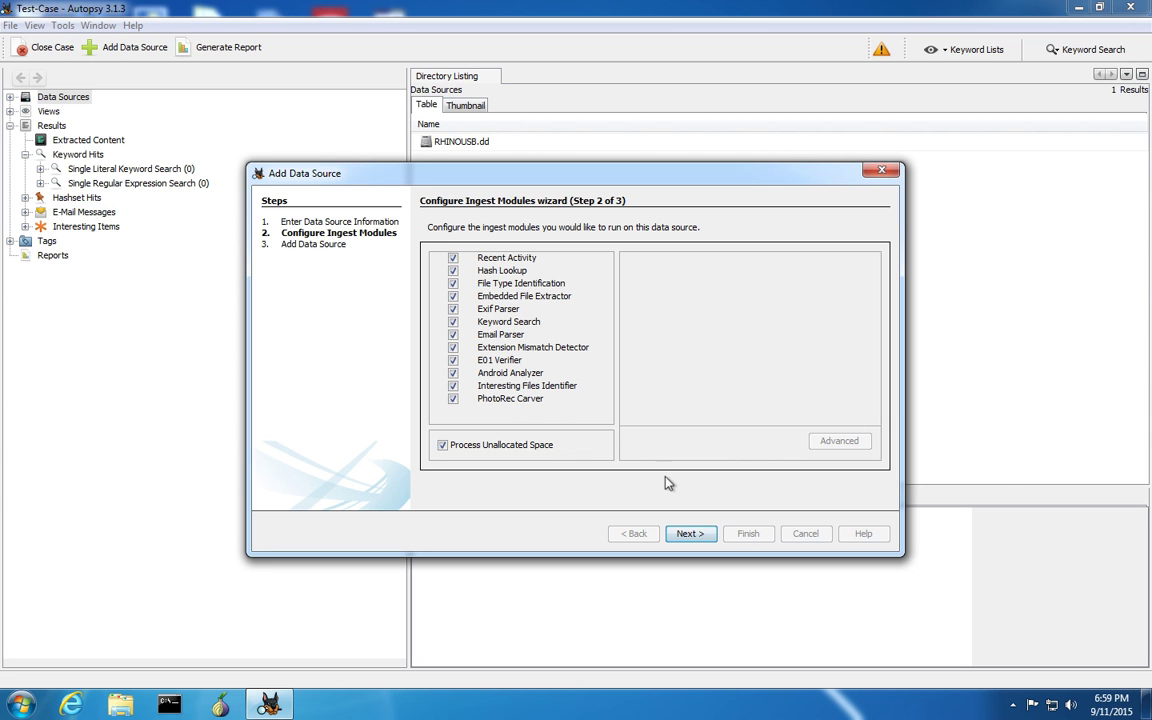
# Add RHINOUSB.dd with all ingest modules and Process Unallocated Space enabled.
pyautogui.click(690, 533)
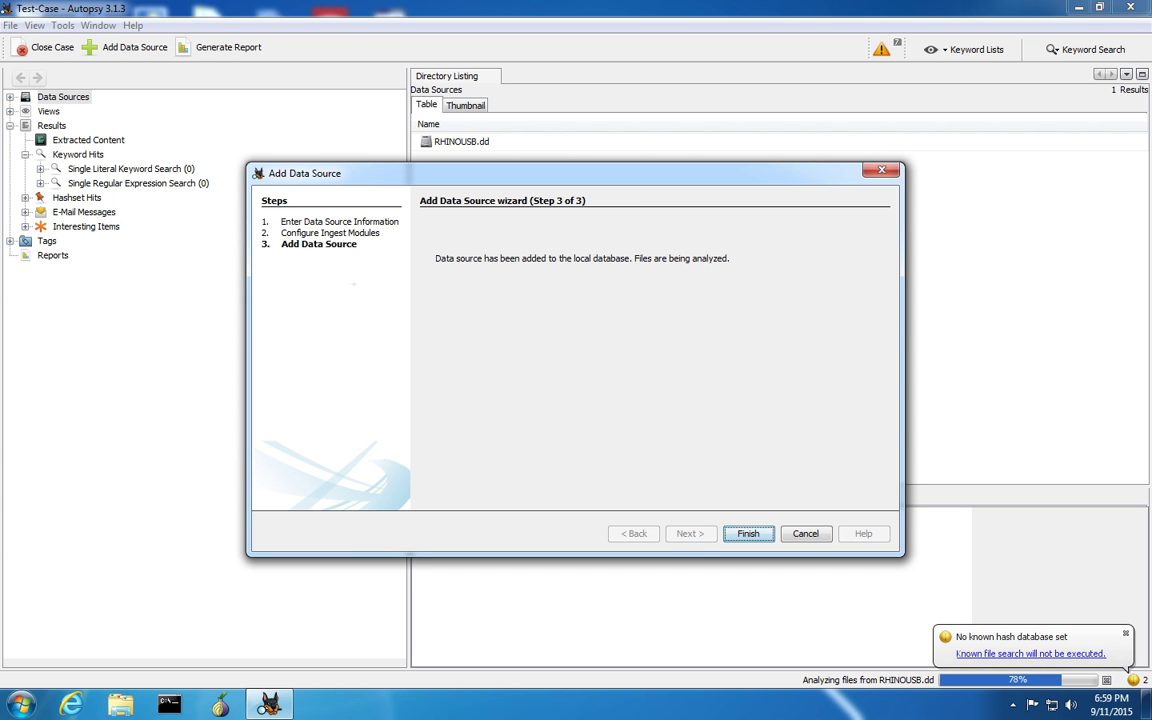
pyautogui.moveTo(805, 583)
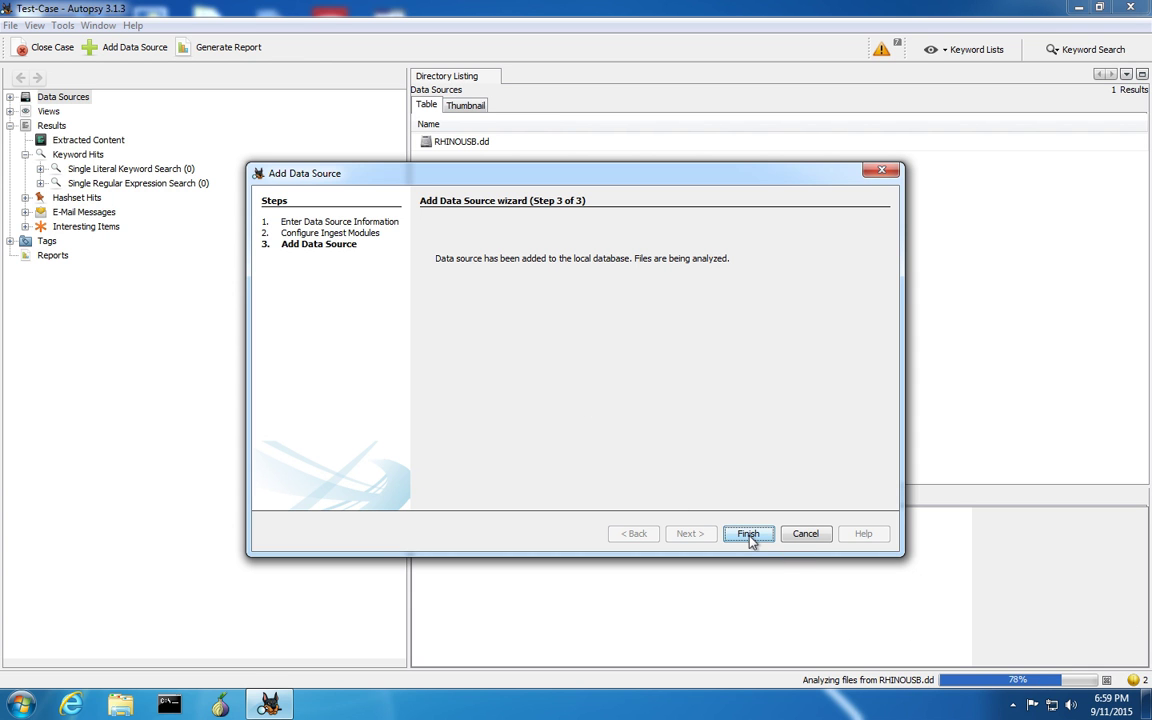
# Finish the Add Data Source wizard while RHINOUSB.dd analysis continues.
pyautogui.click(748, 533)
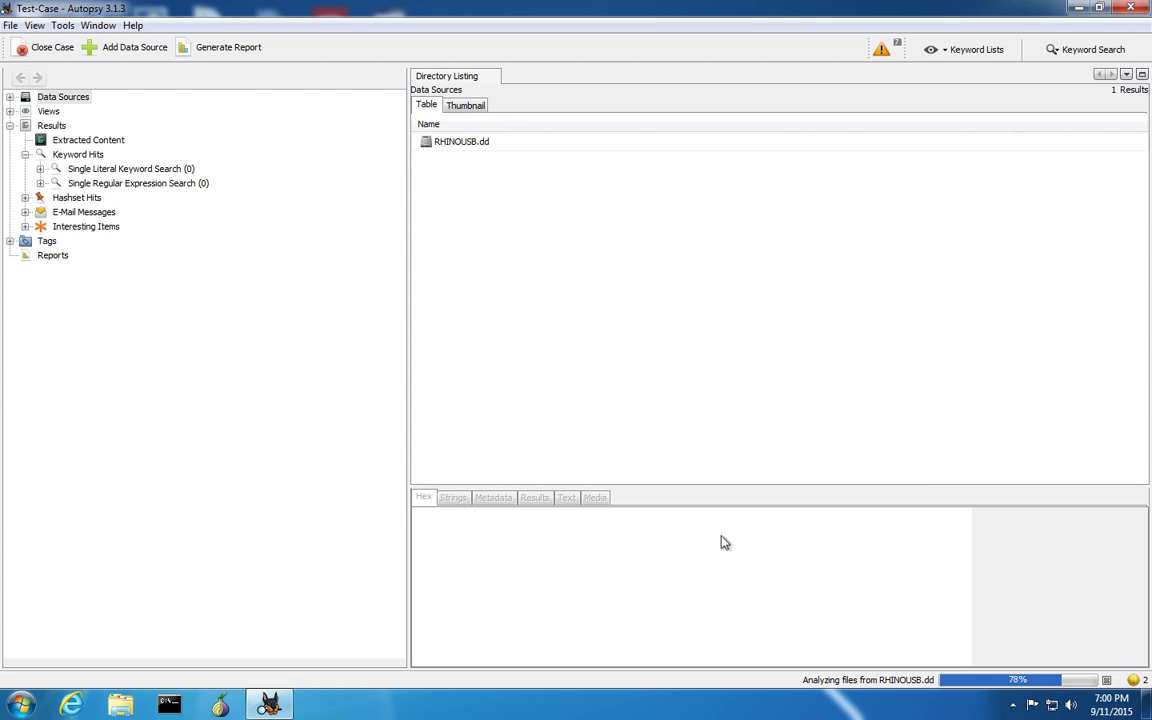
# View RHINOUSB.dd's raw bytes in the hex viewer, showing a FAT16 boot sector.
pyautogui.click(461, 141)
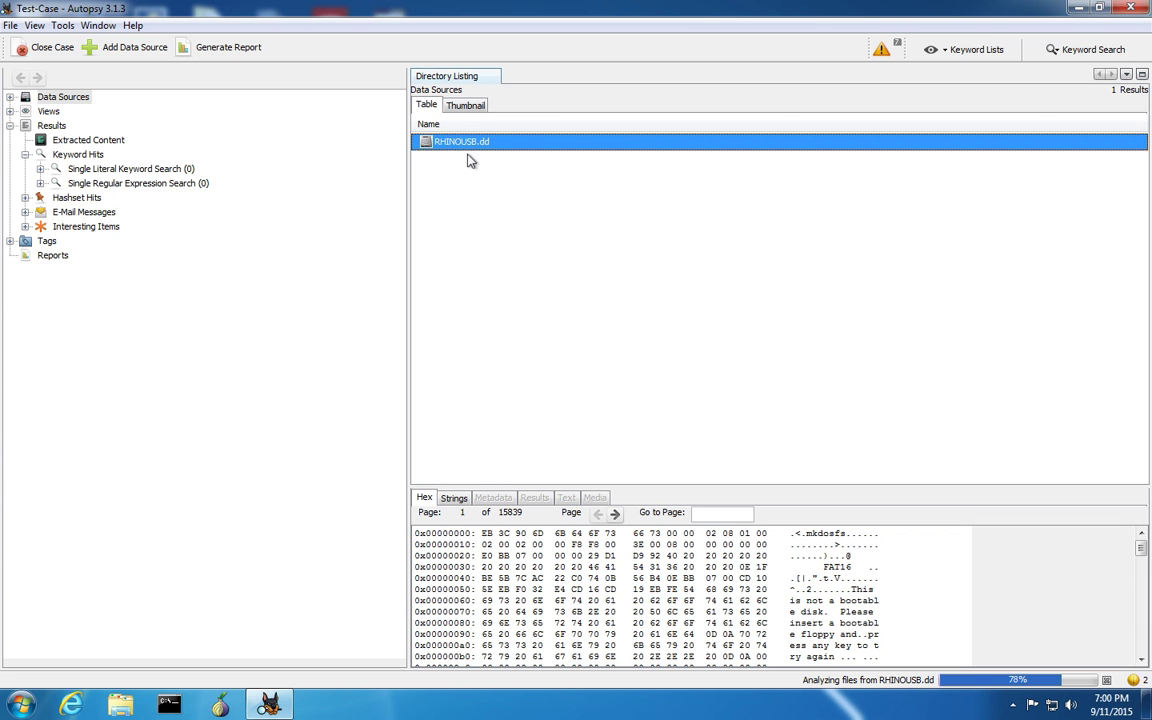
pyautogui.moveTo(443, 90)
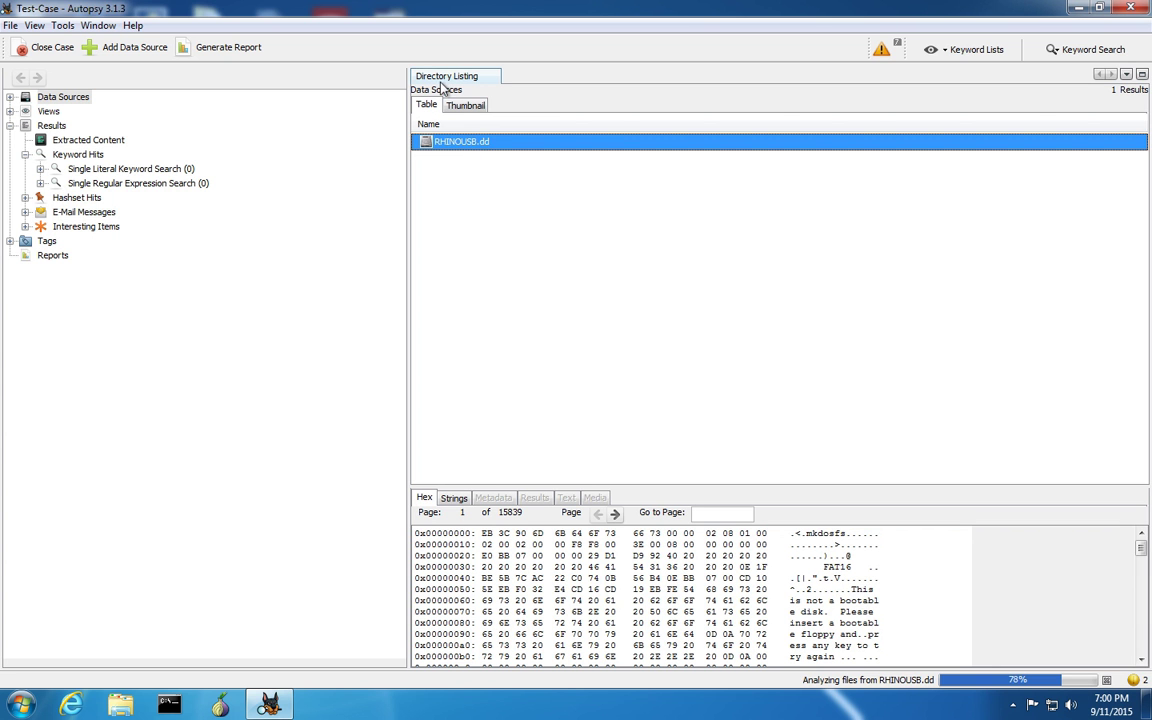
pyautogui.moveTo(440, 141)
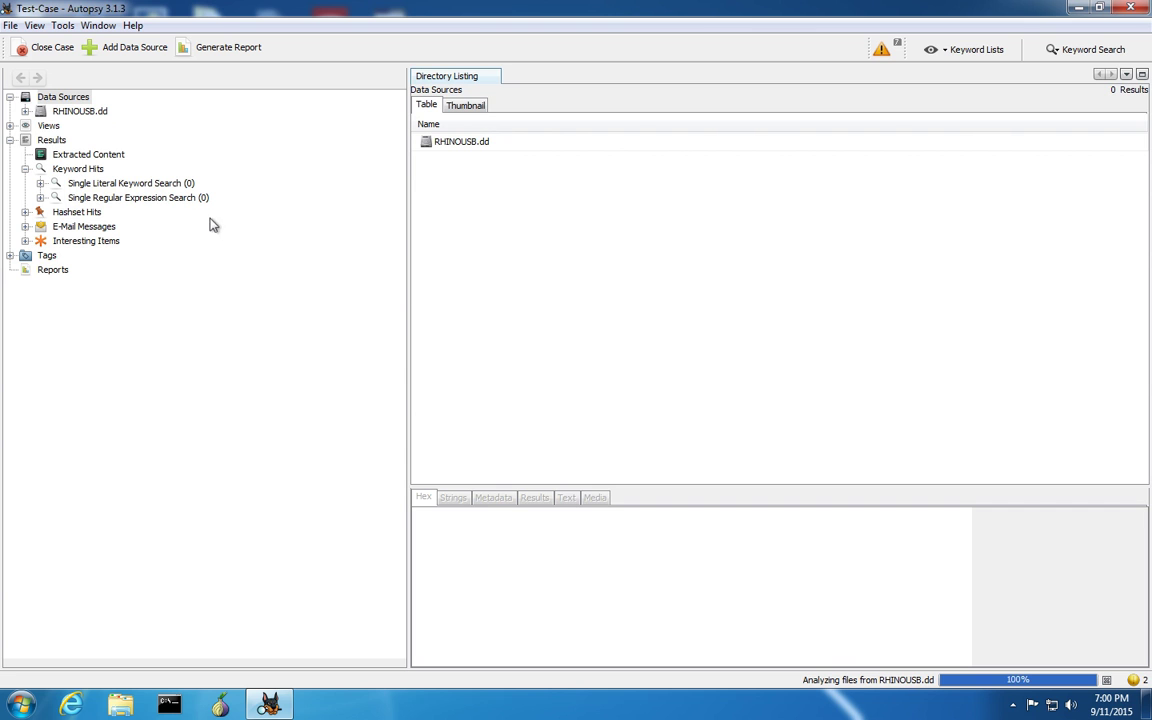
pyautogui.moveTo(120, 273)
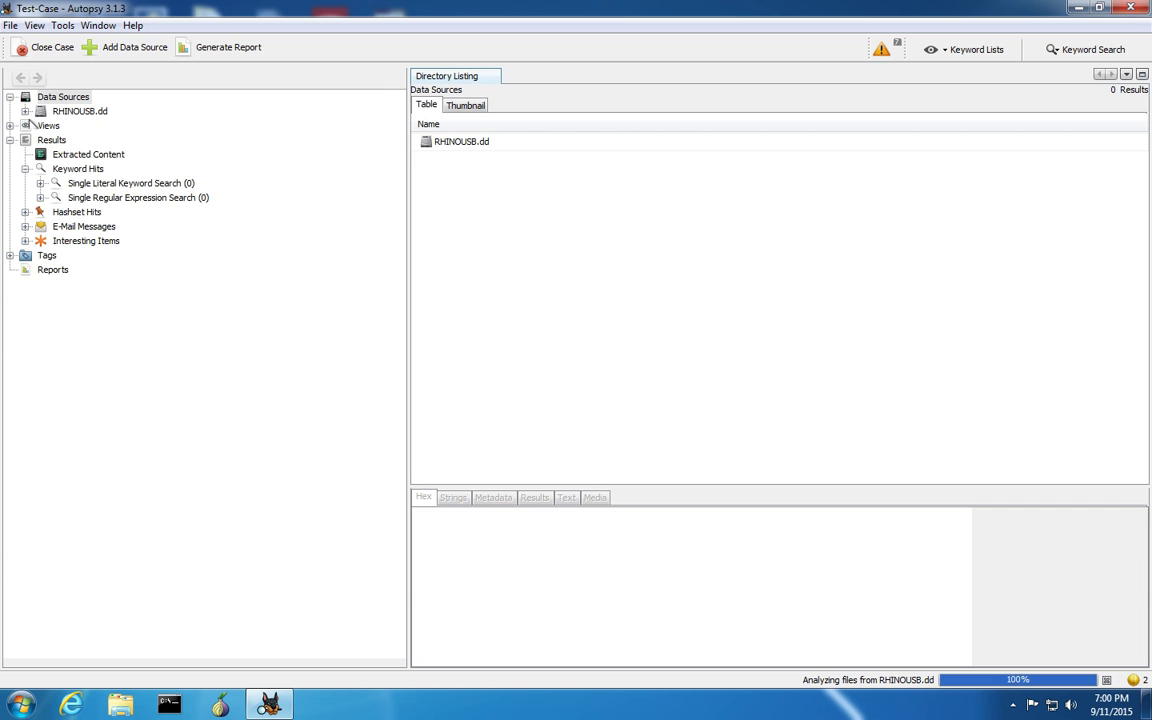
# Open $CarvedFiles under RHINOUSB.dd and preview carved image f0103512.jpg.
pyautogui.click(26, 111)
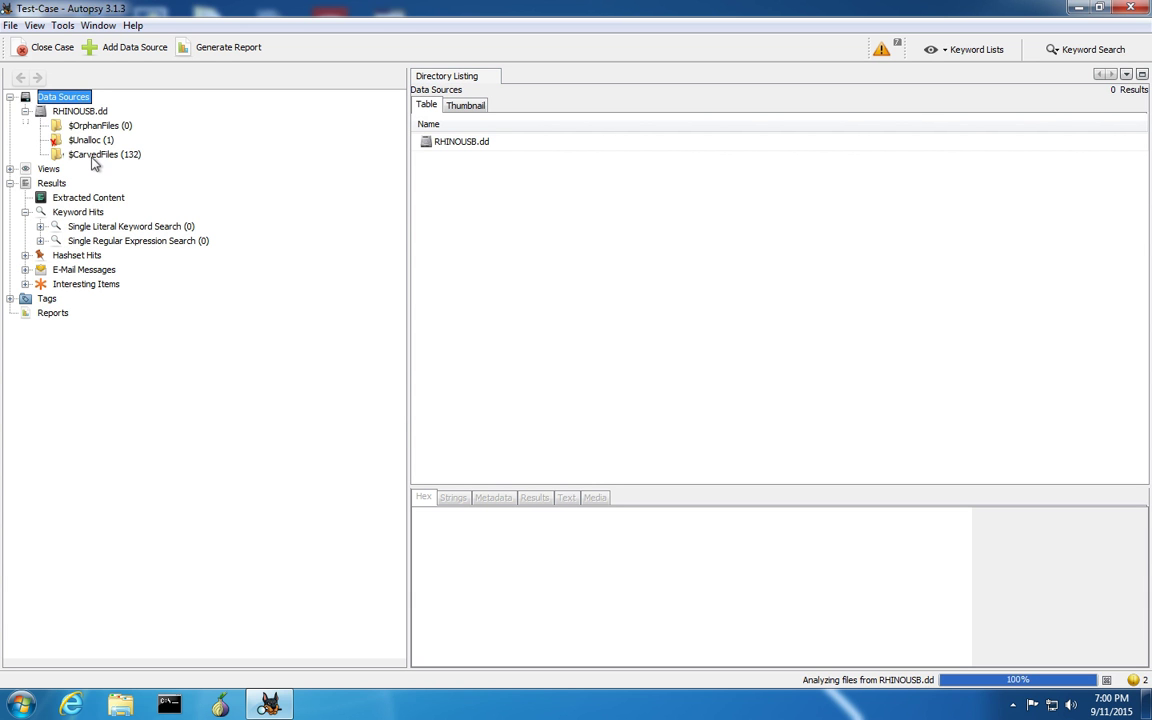
pyautogui.click(93, 154)
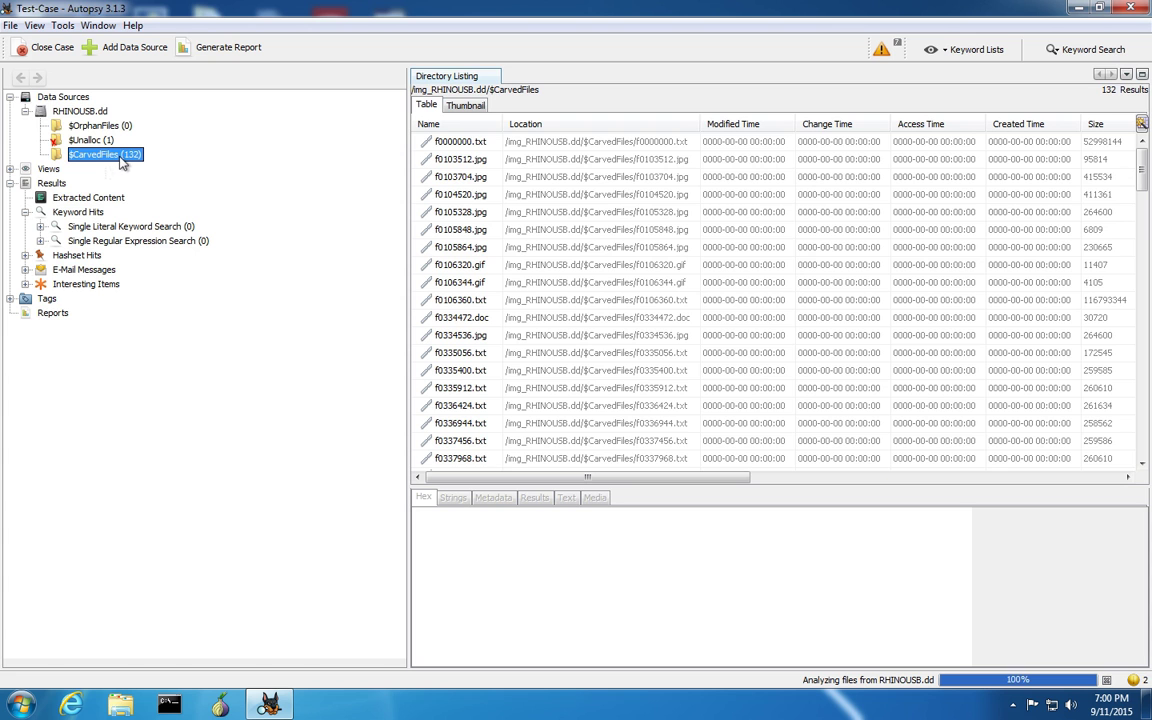
pyautogui.moveTo(105, 154)
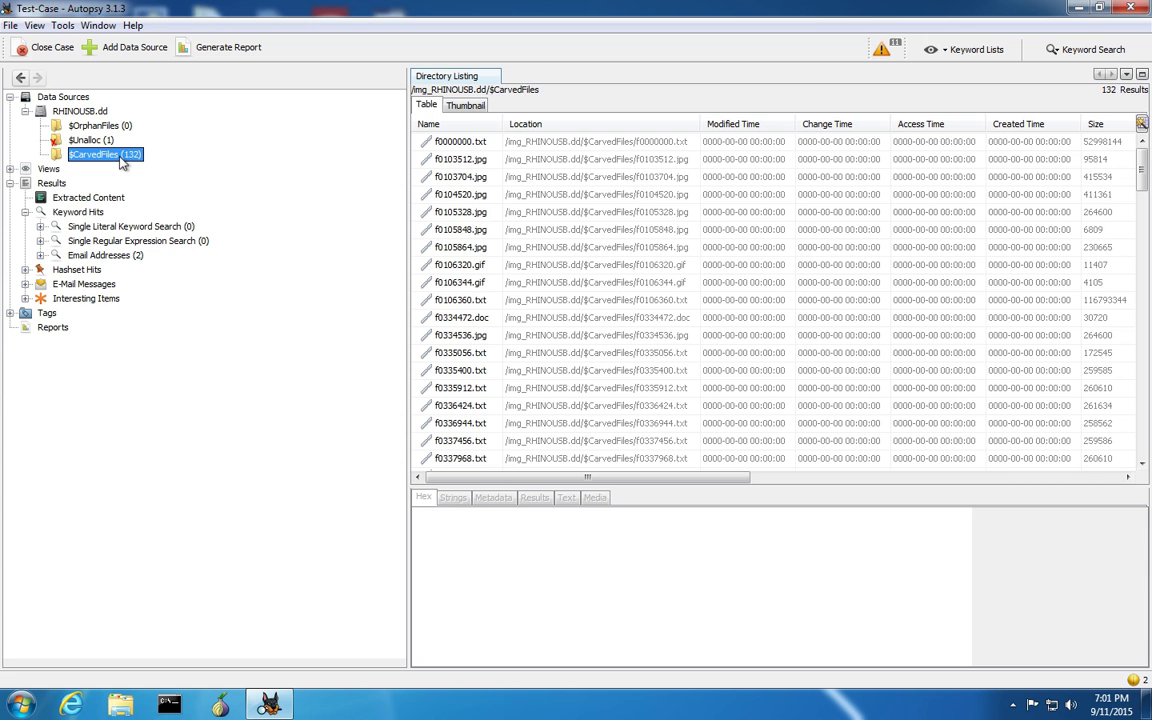
pyautogui.click(461, 159)
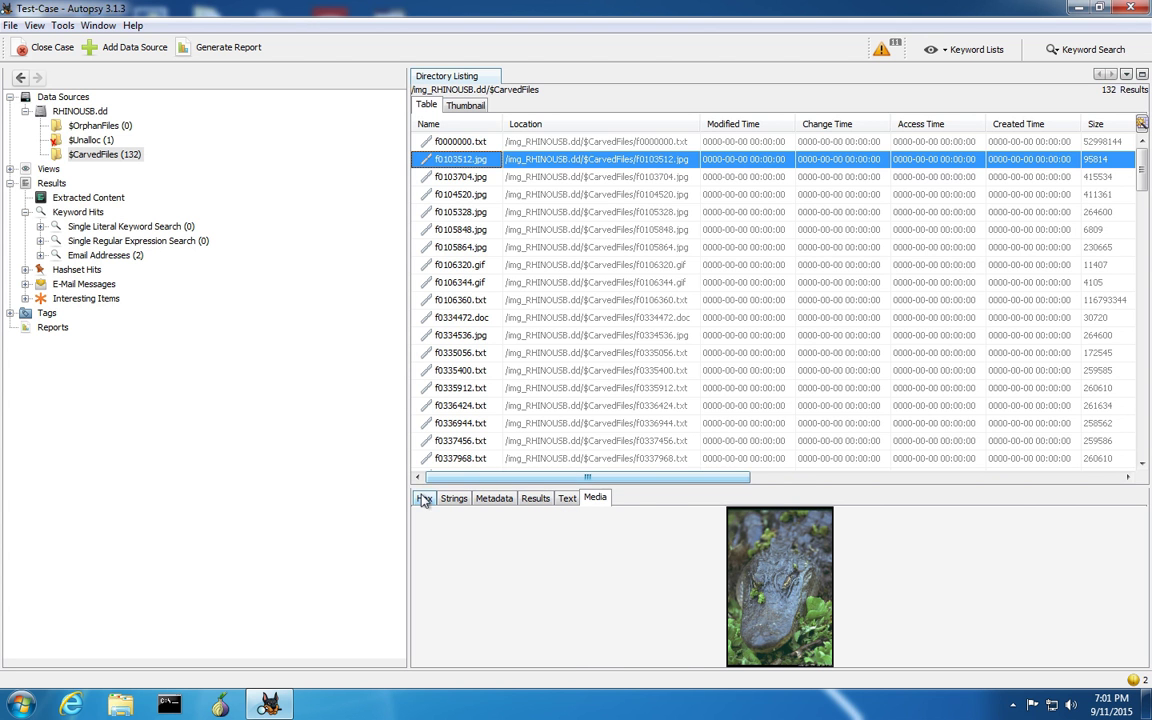
# Show f0103512.jpg in the Hex viewer, revealing its JFIF header and copyright string.
pyautogui.click(424, 497)
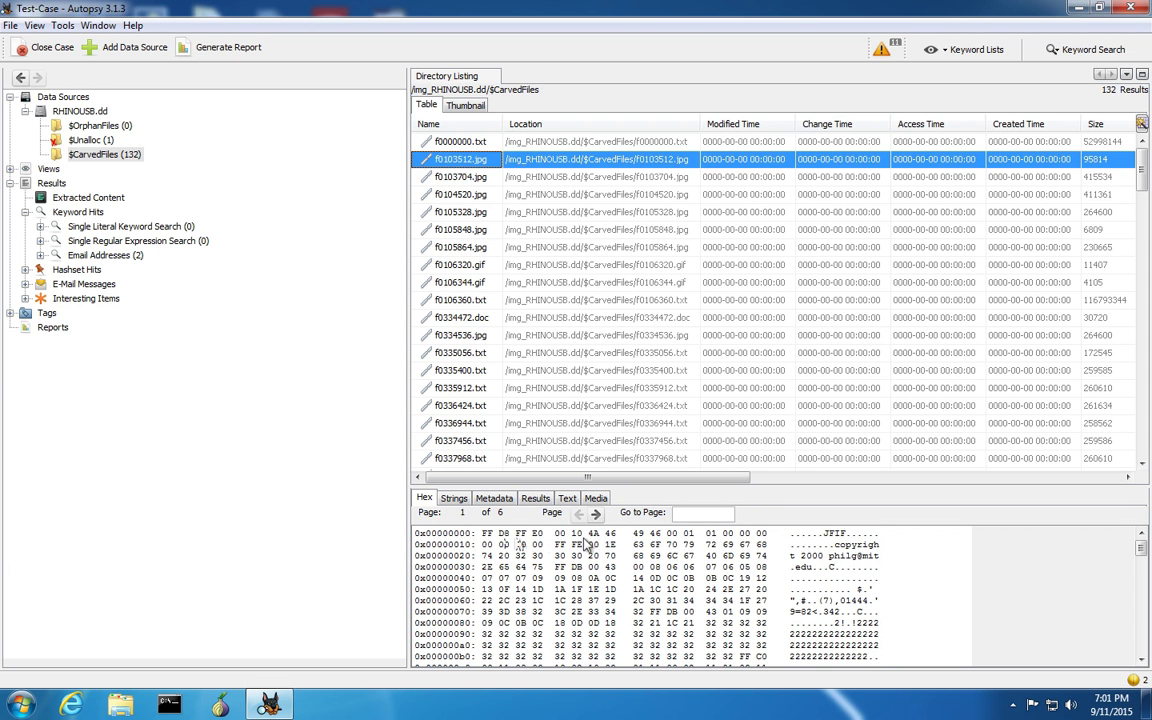
pyautogui.moveTo(612, 542)
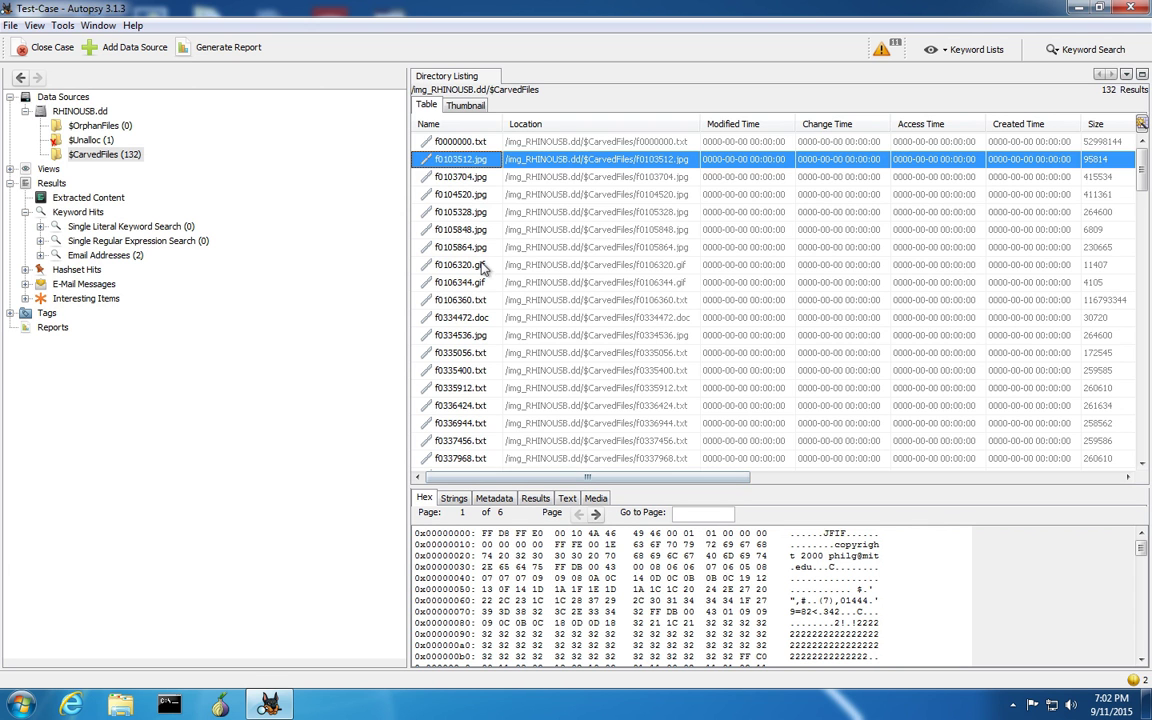
pyautogui.moveTo(428, 141)
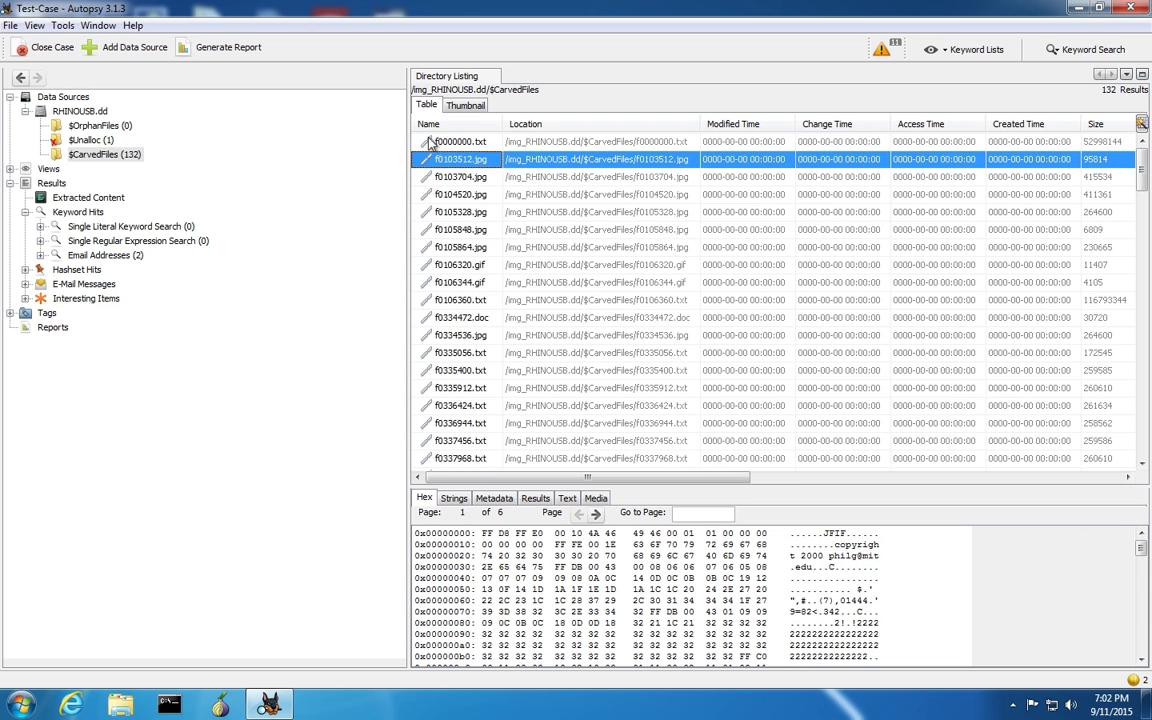
pyautogui.moveTo(428, 152)
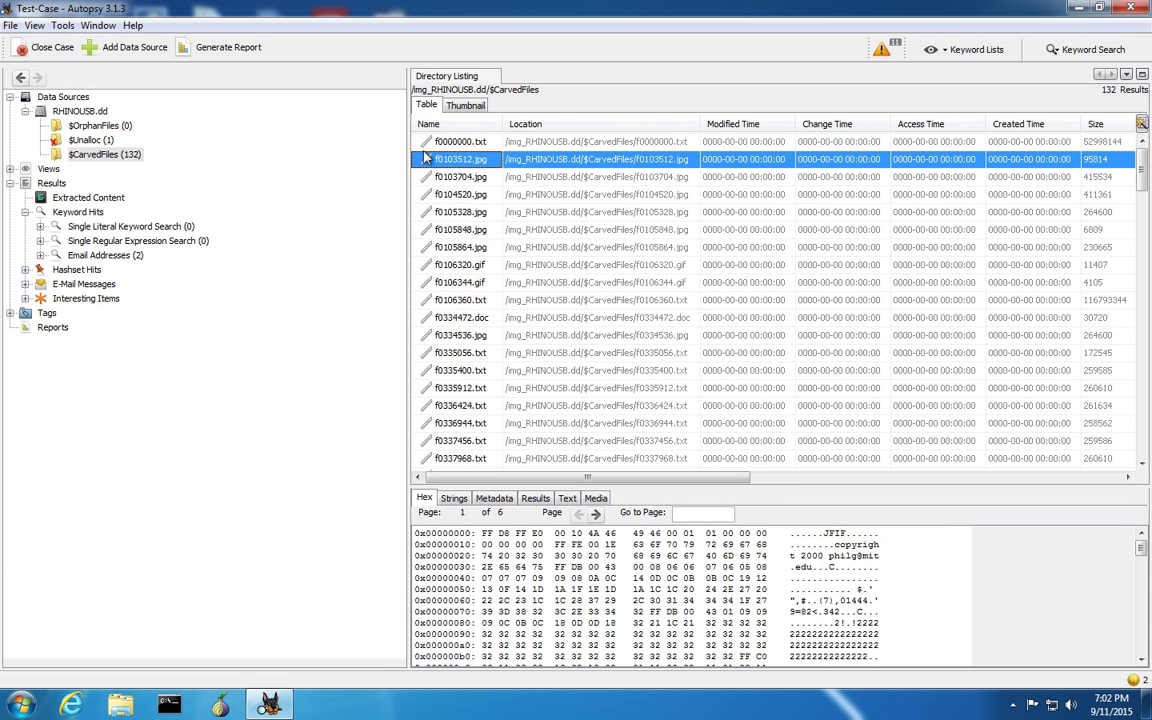
pyautogui.moveTo(470, 182)
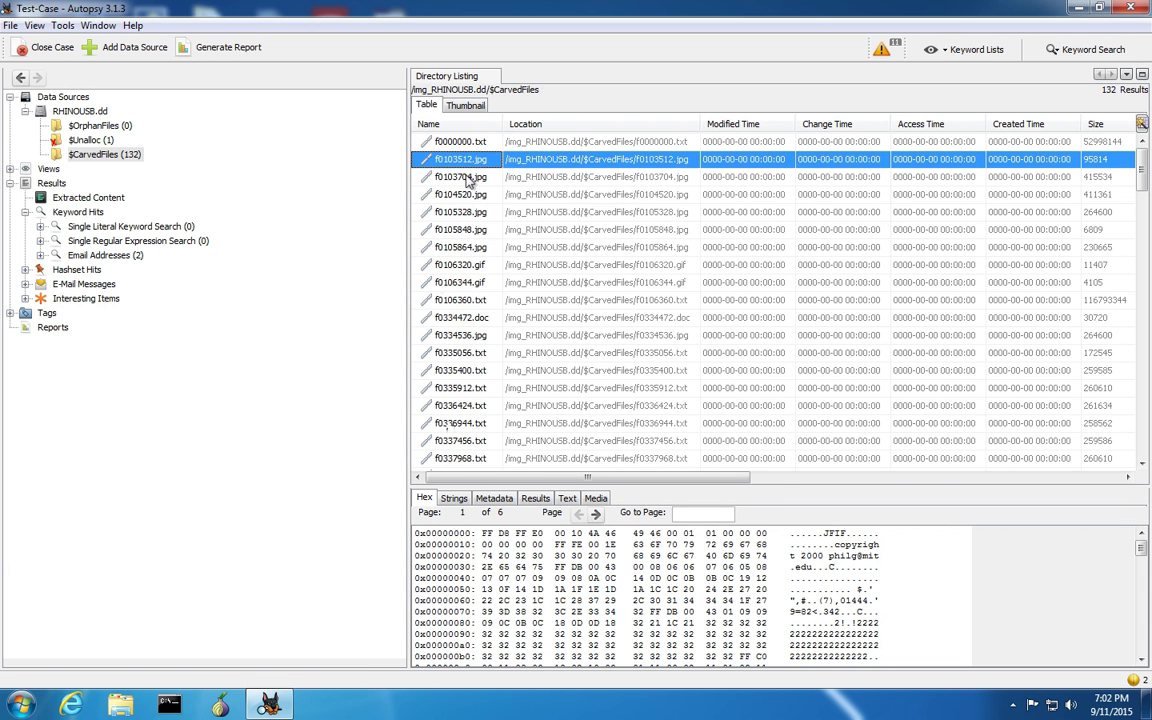
# Browse the carved files f0000000.txt and f0334472.doc, then preview the rhino sketch f0106320.gif.
pyautogui.click(460, 141)
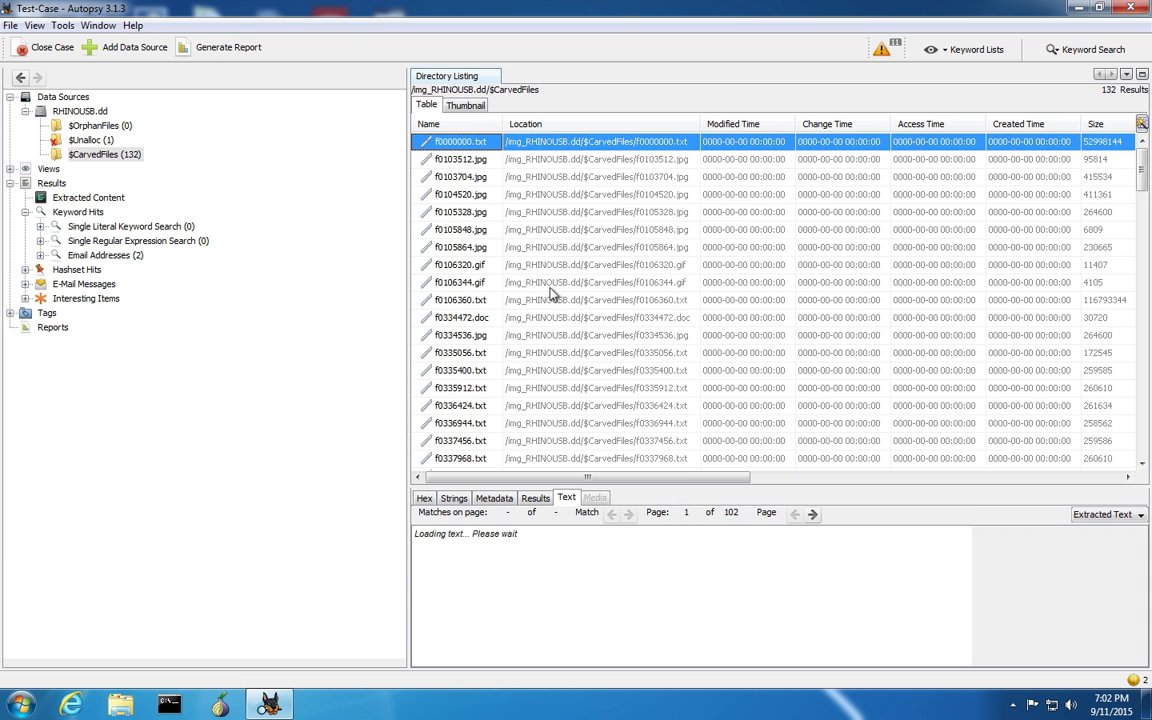
pyautogui.moveTo(472, 322)
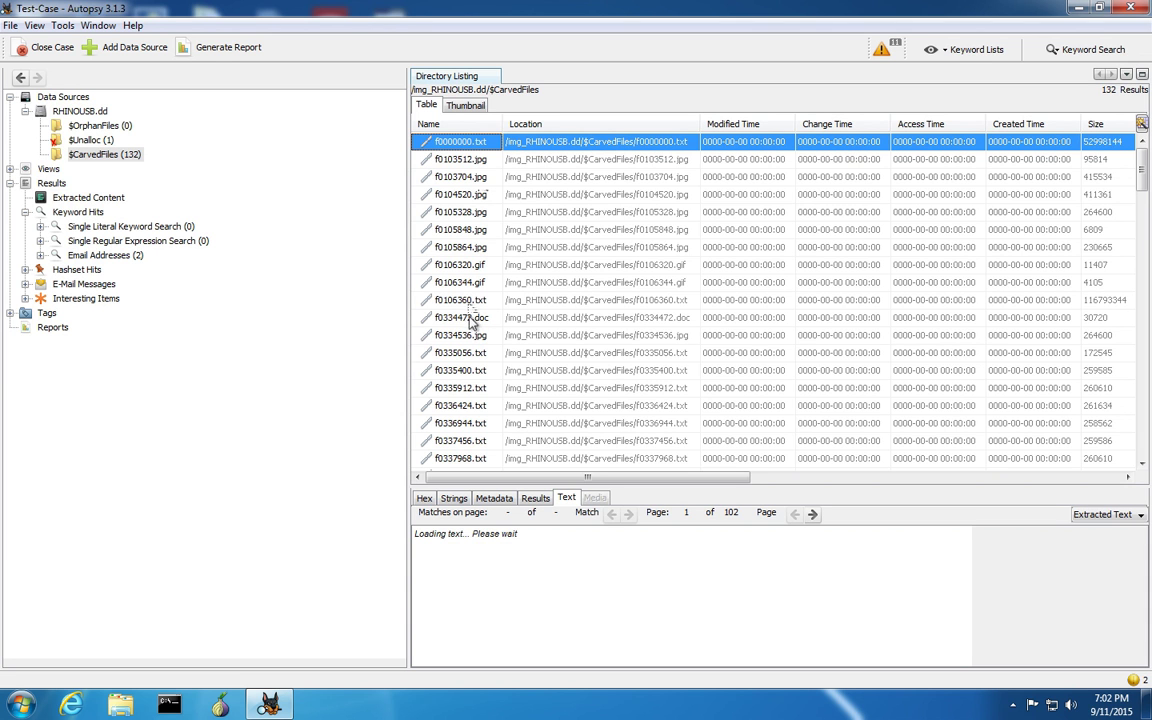
pyautogui.moveTo(470, 335)
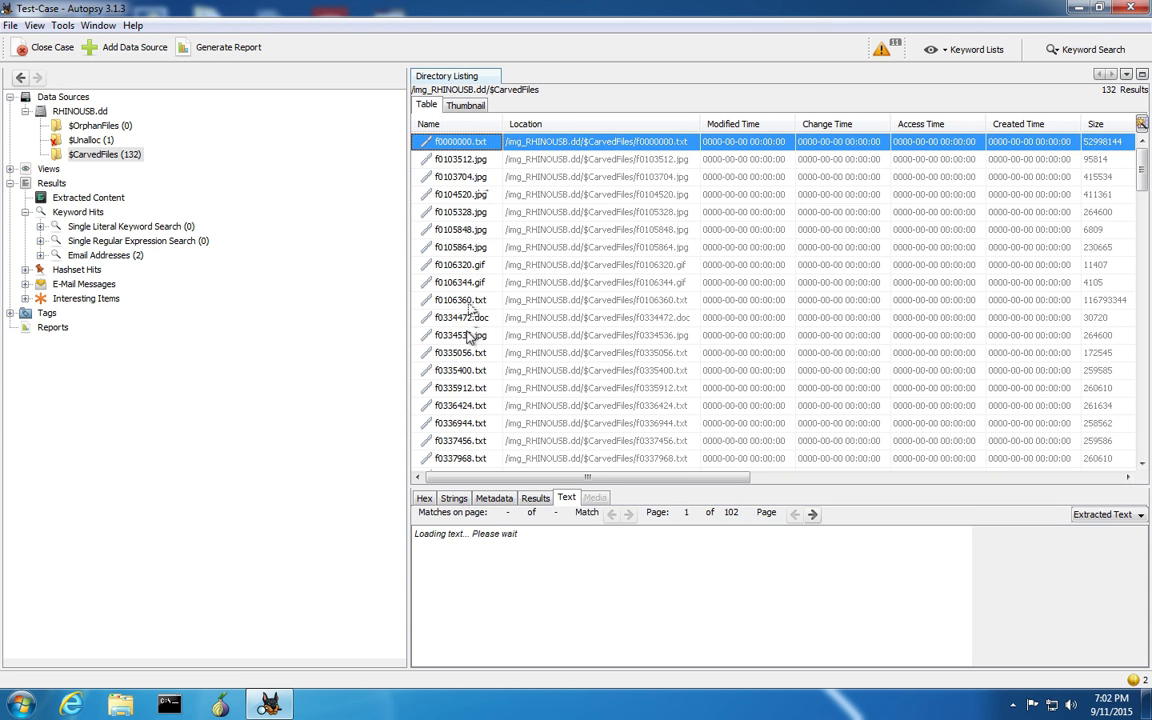
pyautogui.click(460, 317)
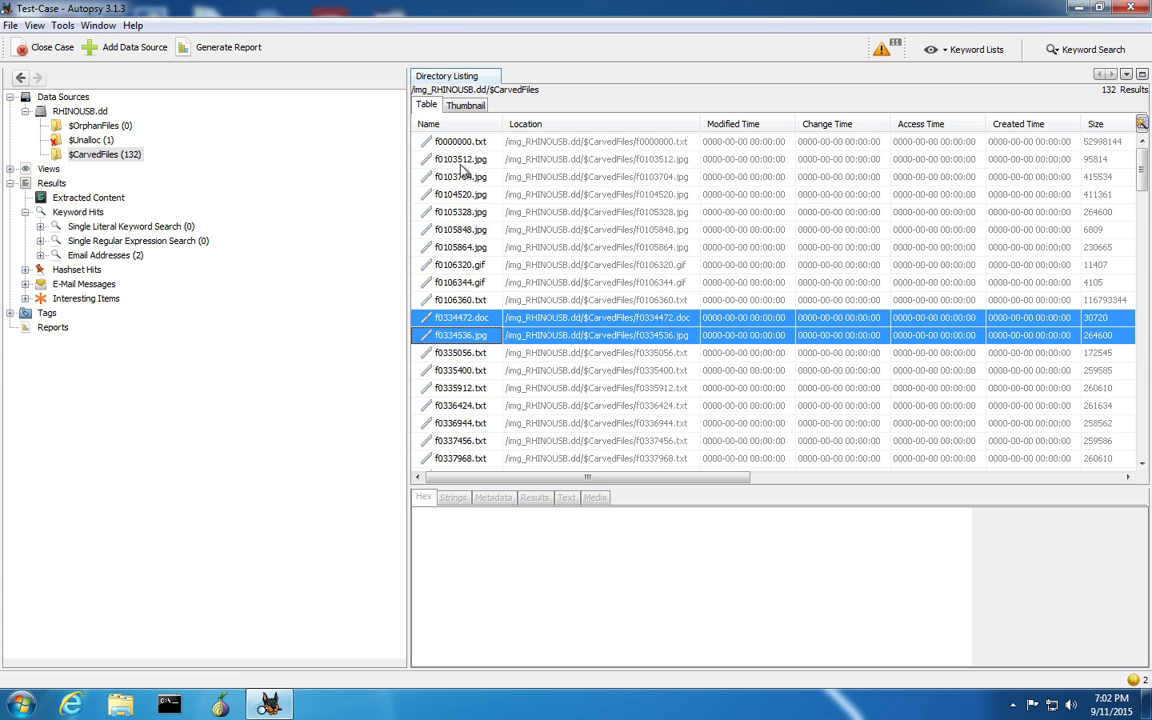
pyautogui.click(460, 264)
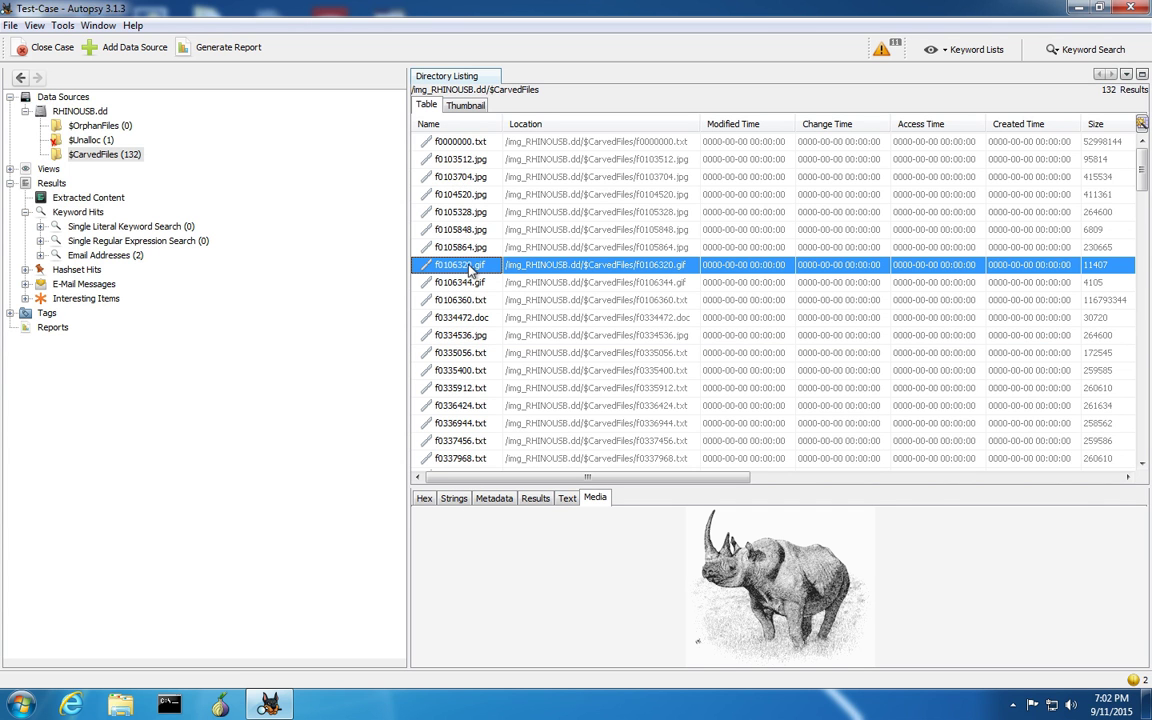
pyautogui.moveTo(444, 151)
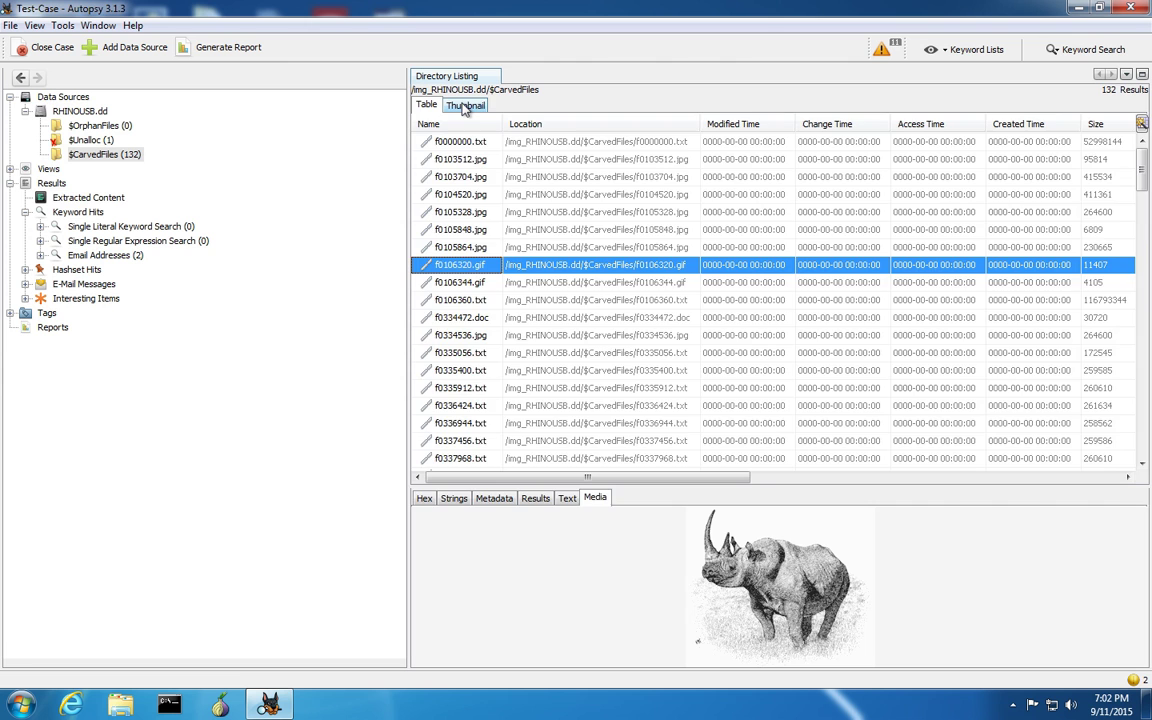
# Show the carved images as thumbnails and open the f0103704.jpg context menu.
pyautogui.click(464, 104)
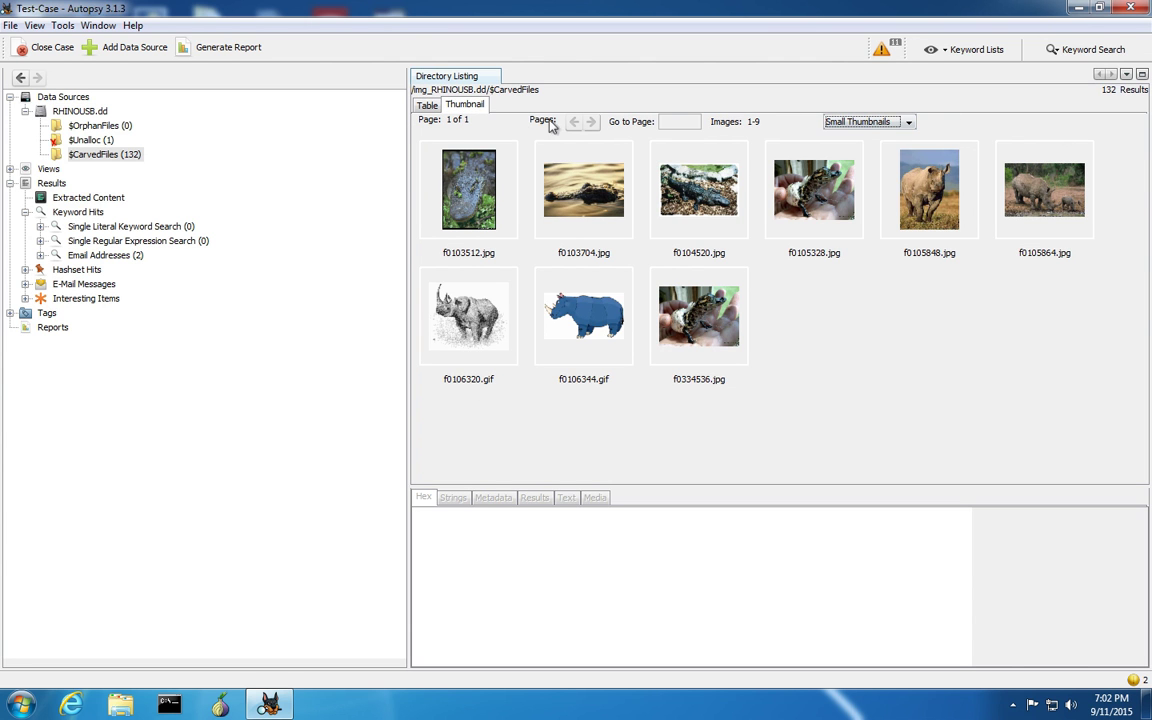
pyautogui.moveTo(548, 266)
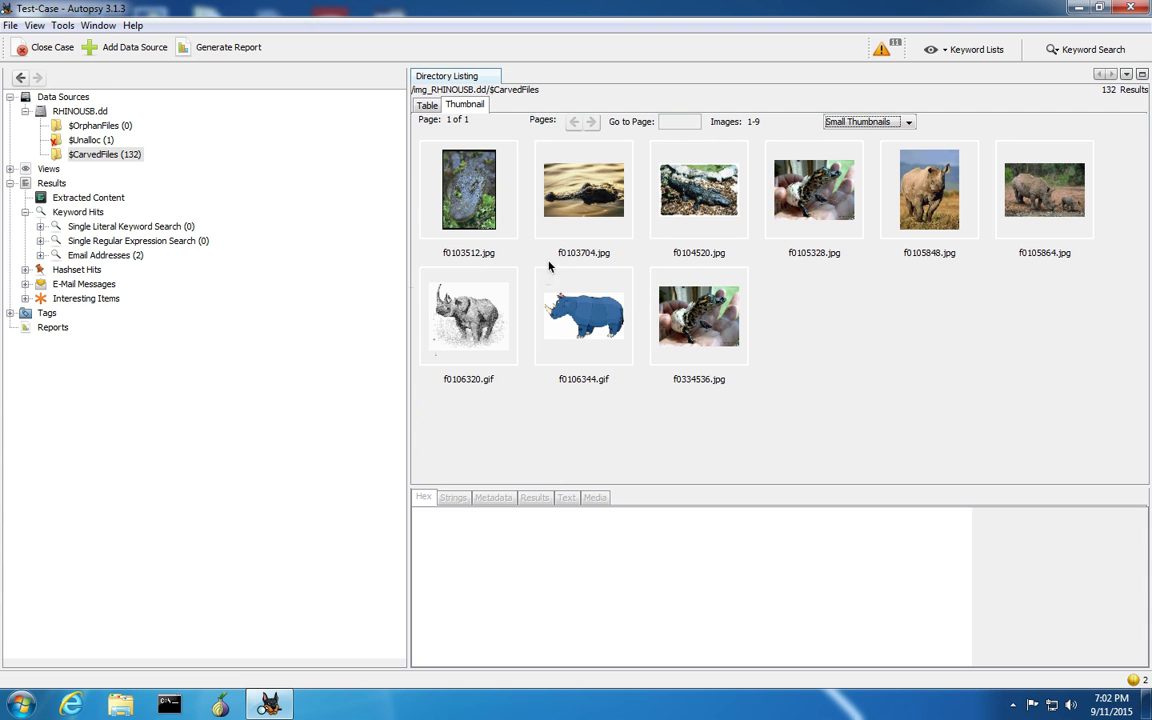
pyautogui.rightClick(583, 189)
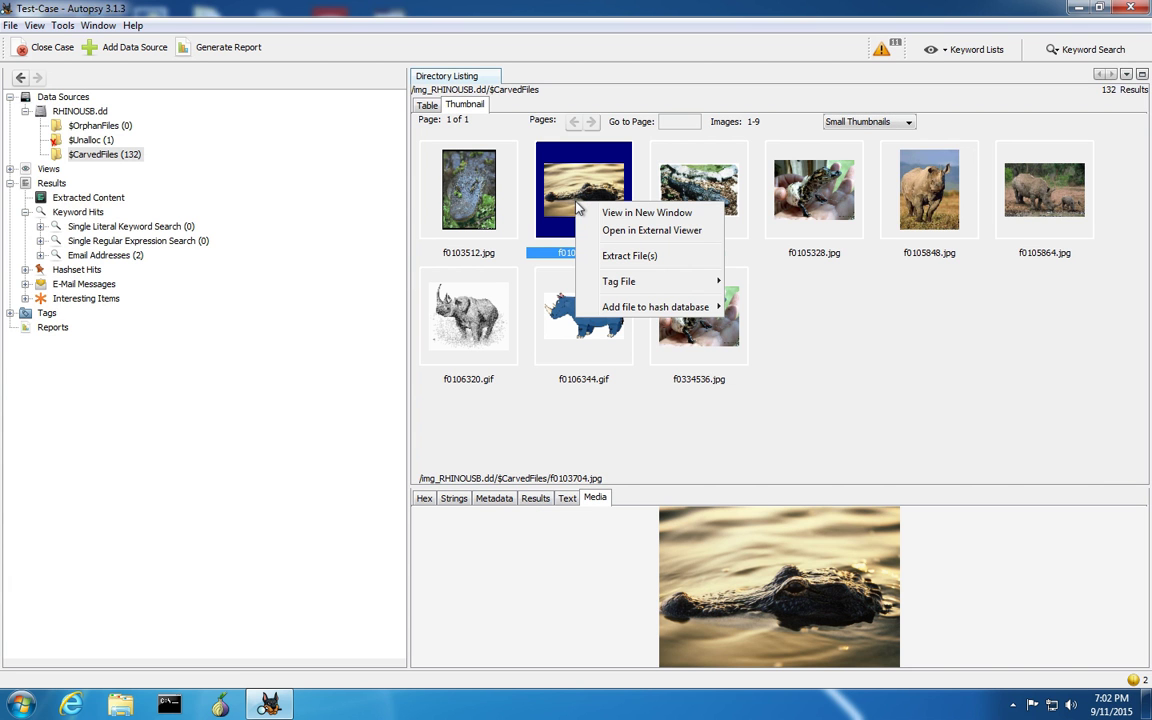
pyautogui.moveTo(643, 237)
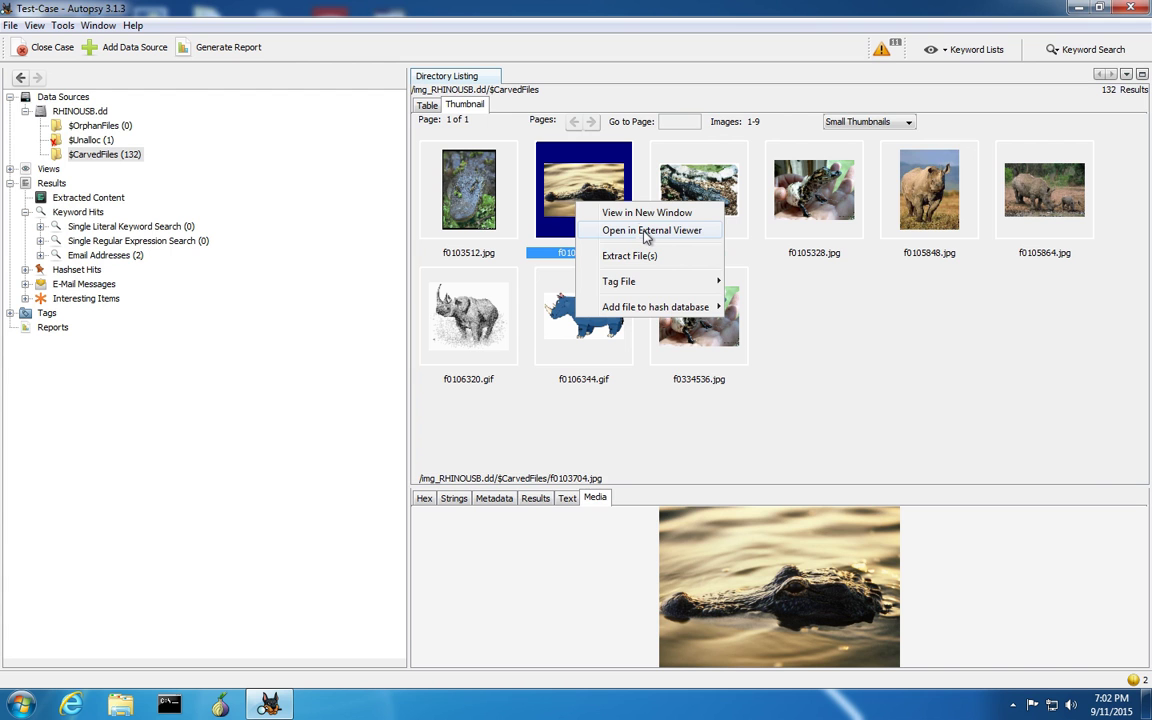
# View the alligator image f0103704.jpg in Windows Photo Viewer, then close it.
pyautogui.click(651, 230)
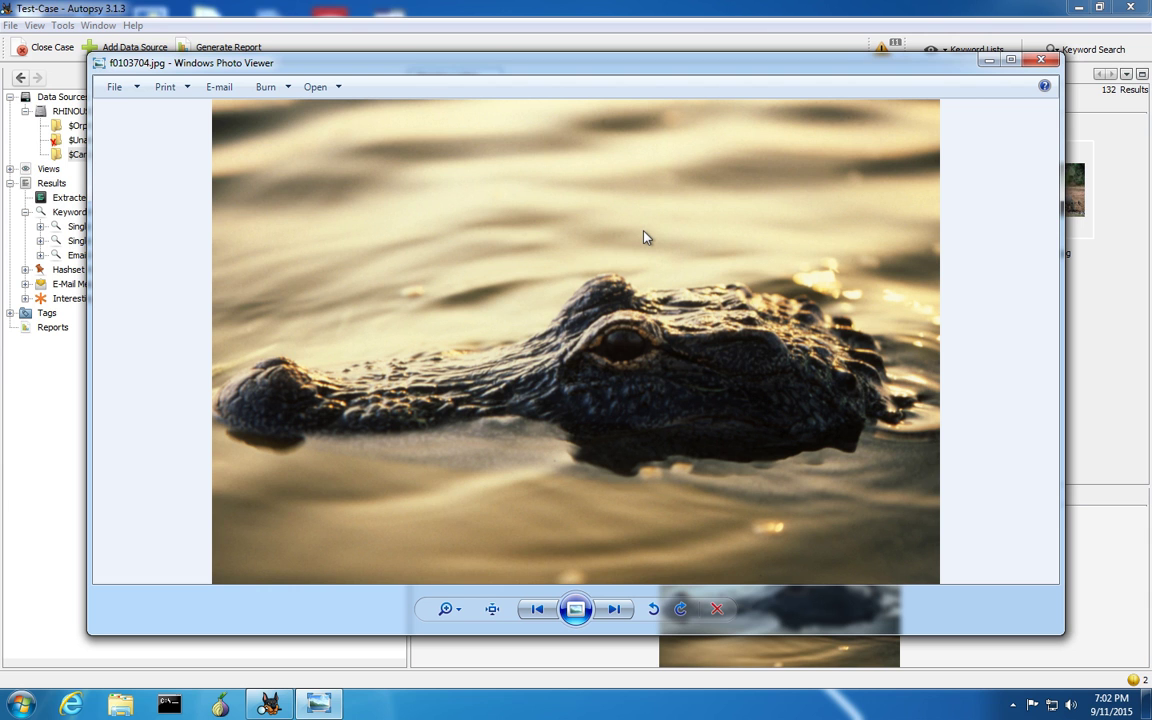
pyautogui.moveTo(975, 126)
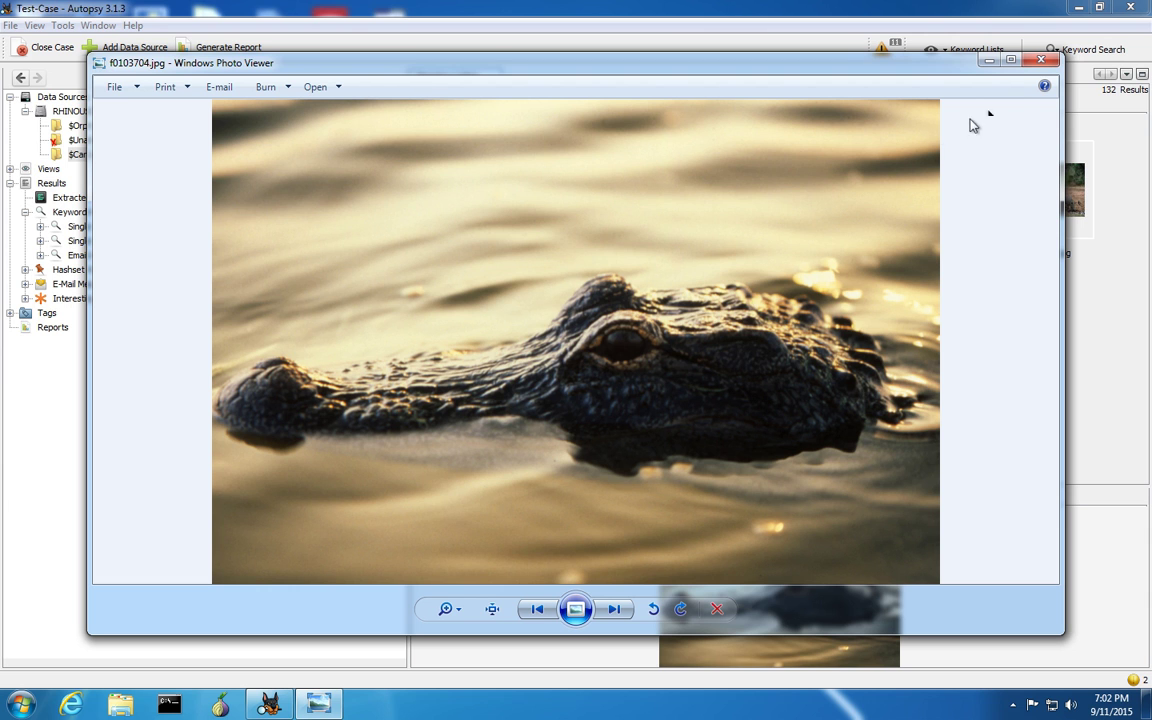
pyautogui.moveTo(1043, 62)
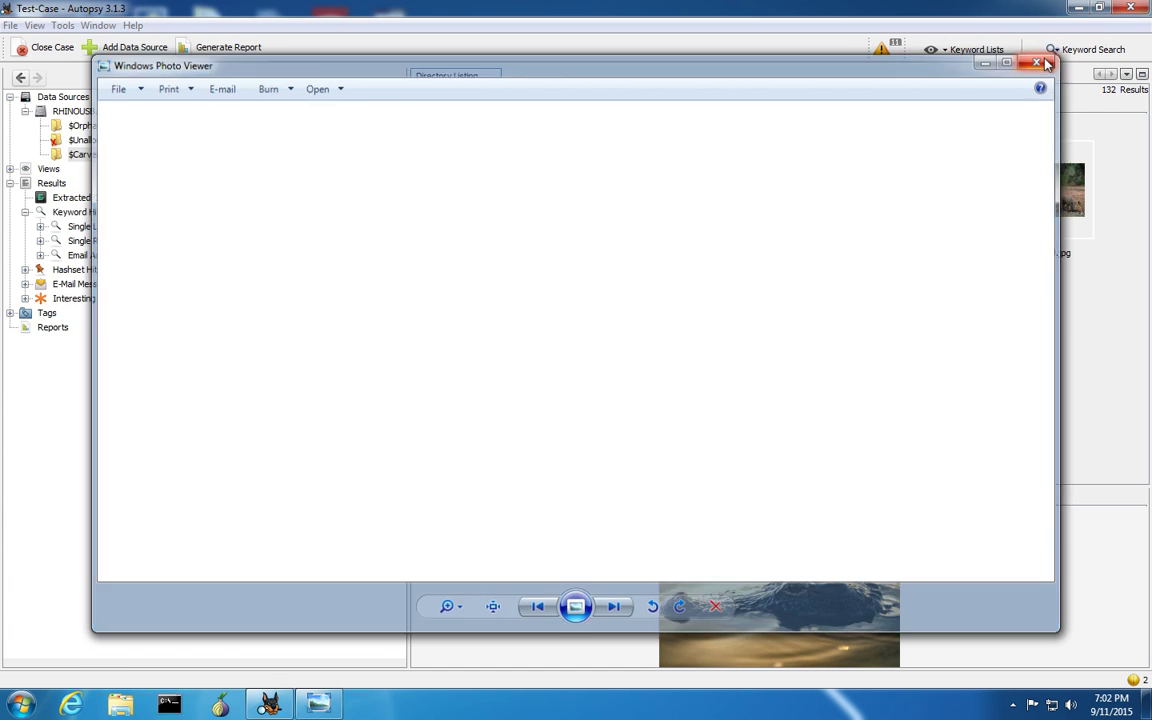
pyautogui.click(1042, 64)
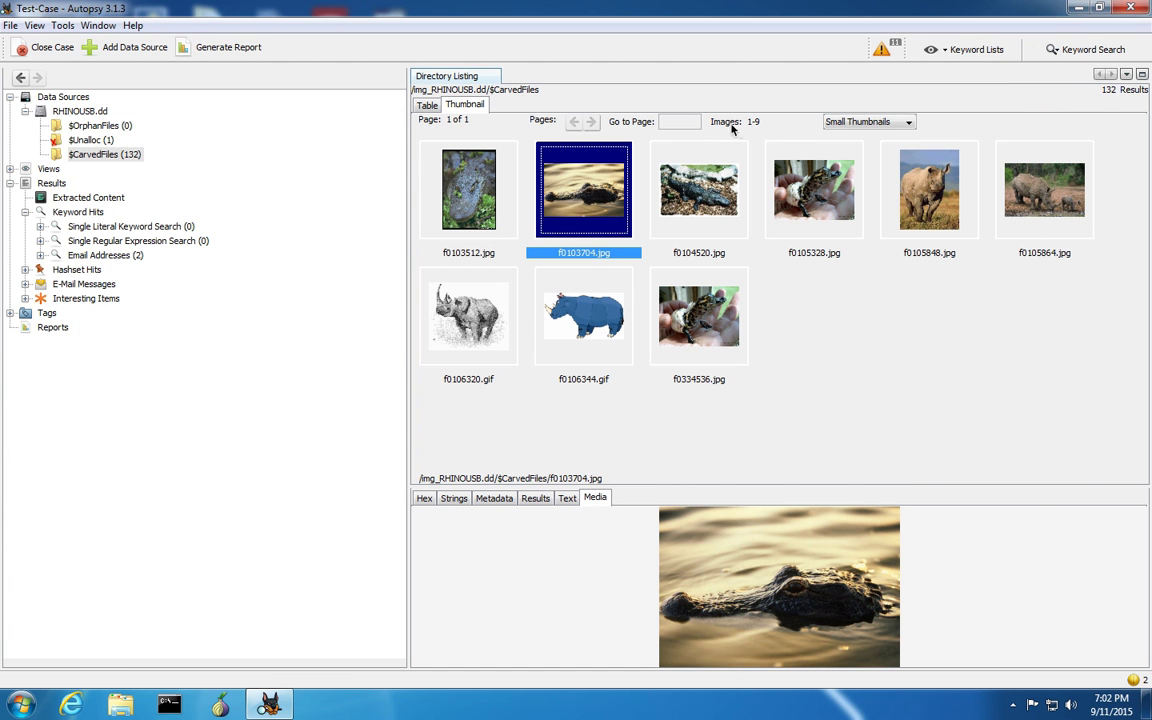
pyautogui.moveTo(710, 193)
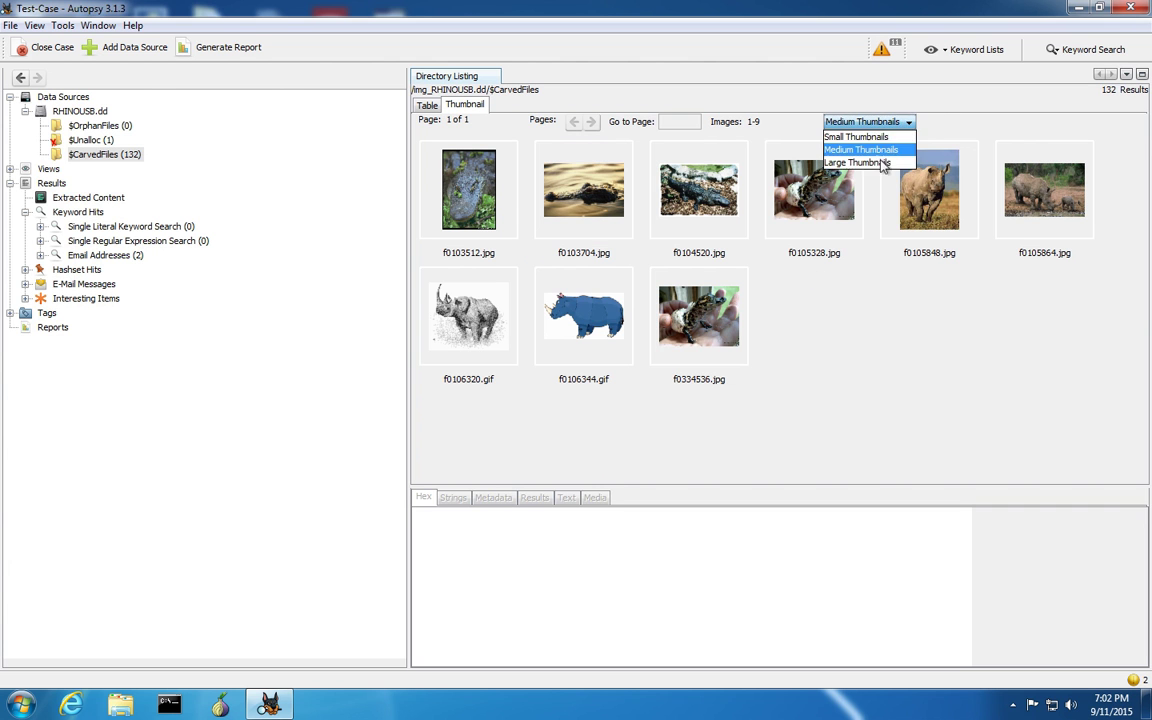
# Switch the carved-image gallery to Large Thumbnails.
pyautogui.click(856, 162)
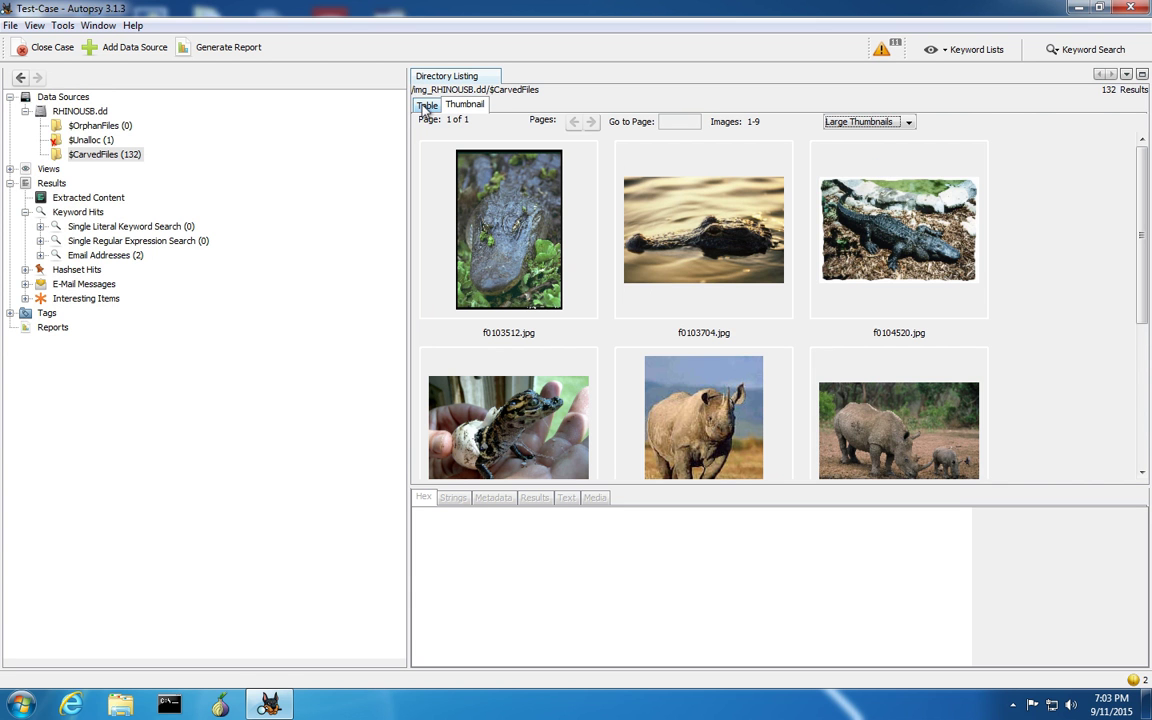
# Select f0103704.jpg in the table and view its text metadata, then its hex bytes.
pyautogui.click(426, 104)
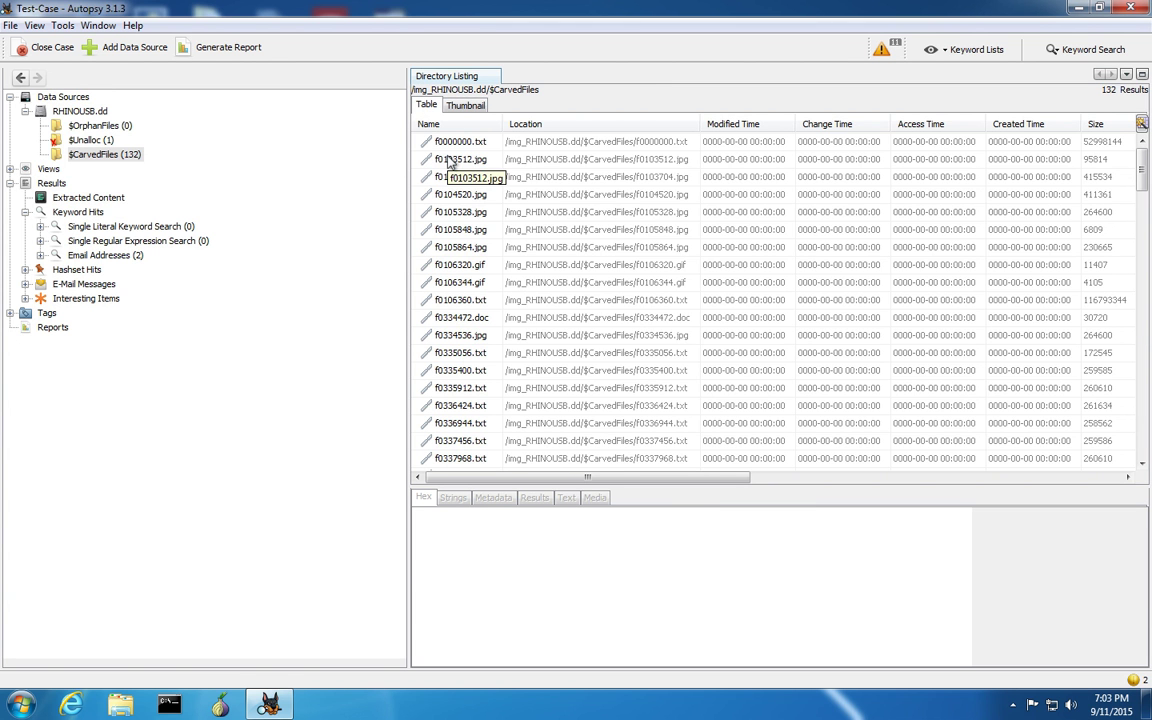
pyautogui.moveTo(455, 141)
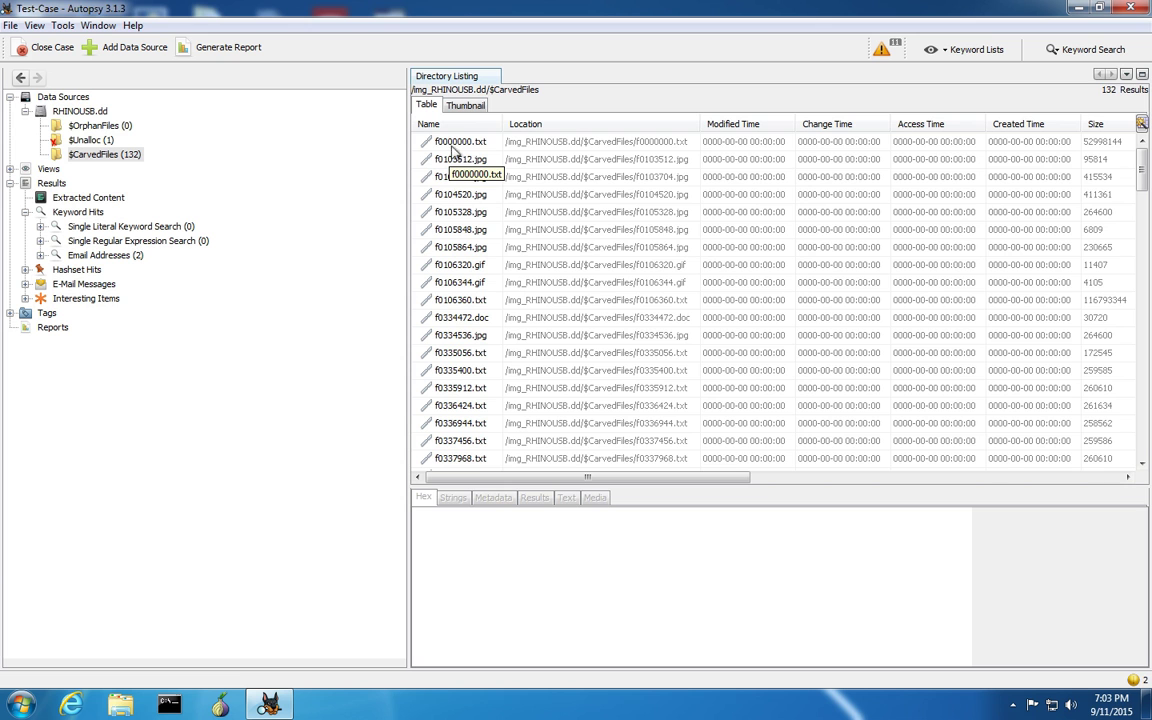
pyautogui.click(460, 177)
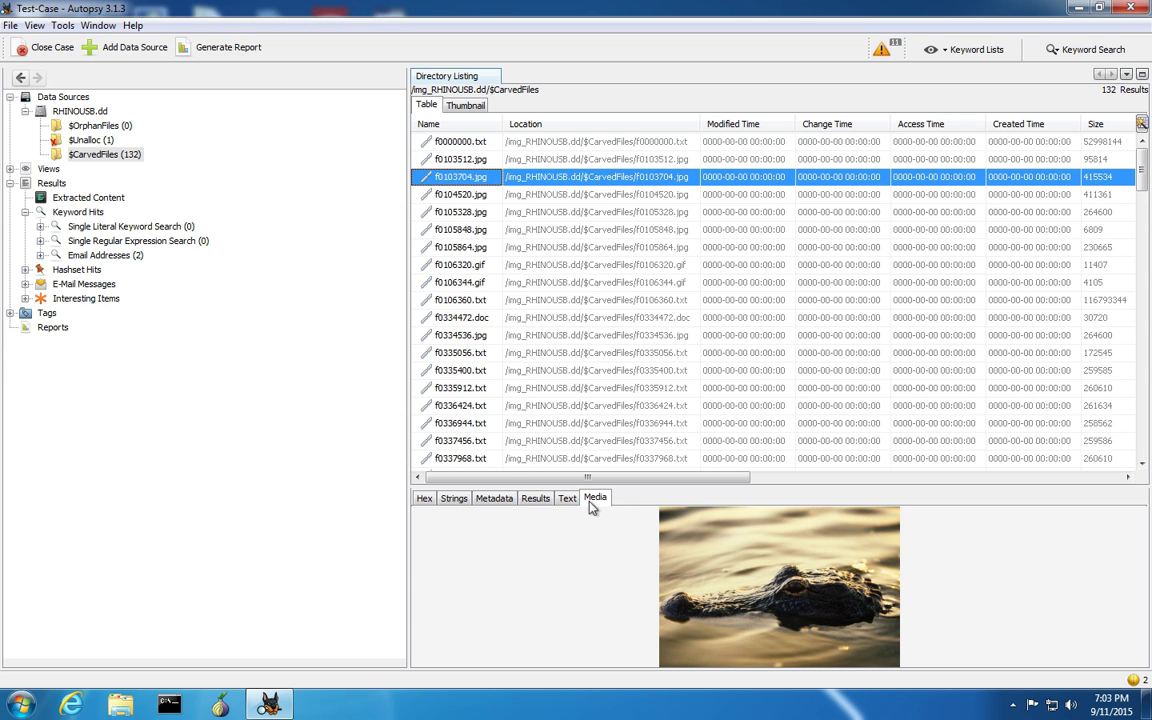
pyautogui.moveTo(567, 497)
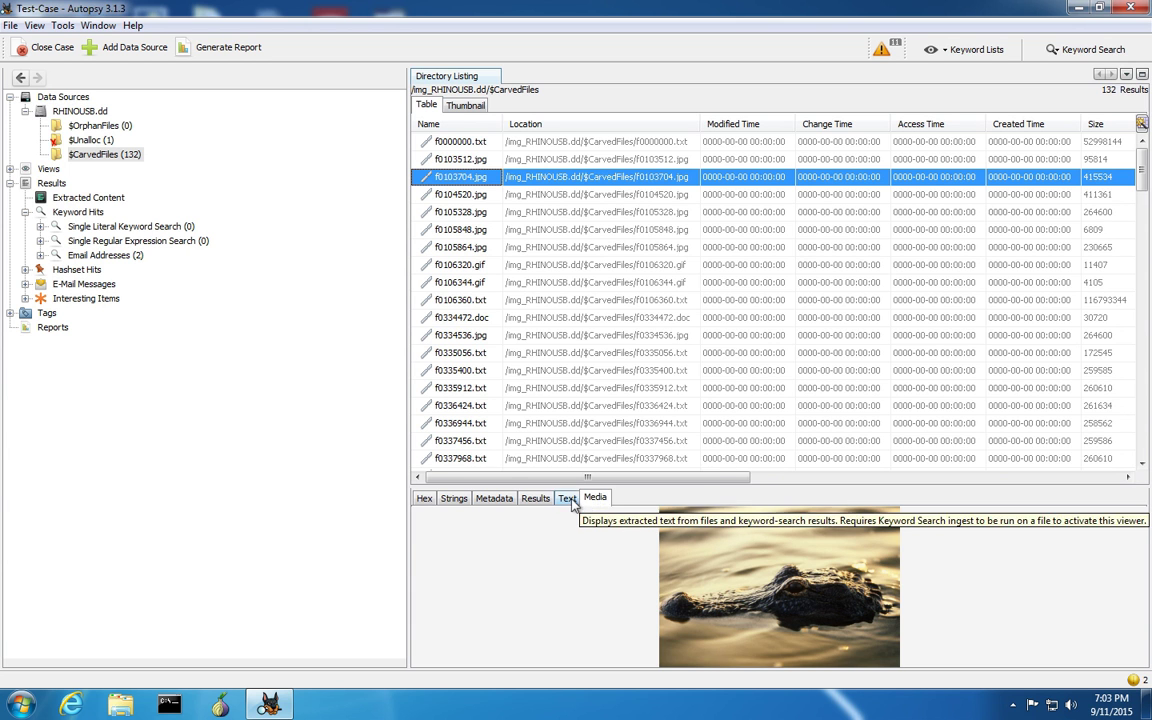
pyautogui.click(567, 497)
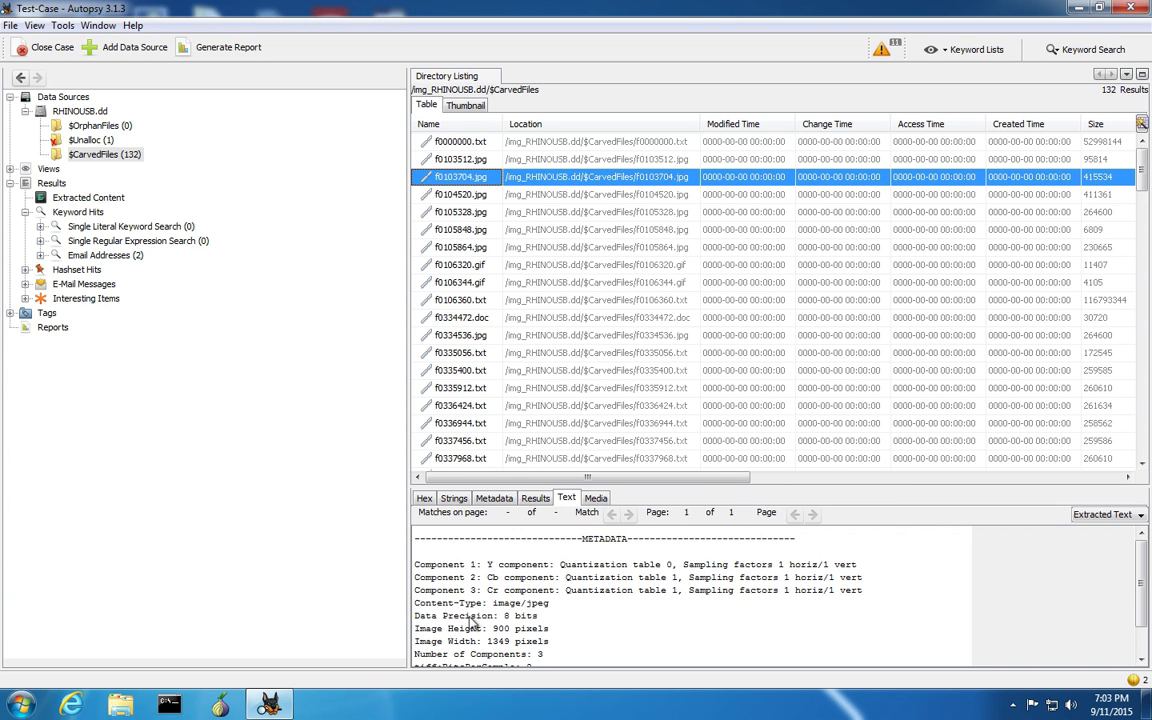
pyautogui.moveTo(422, 520)
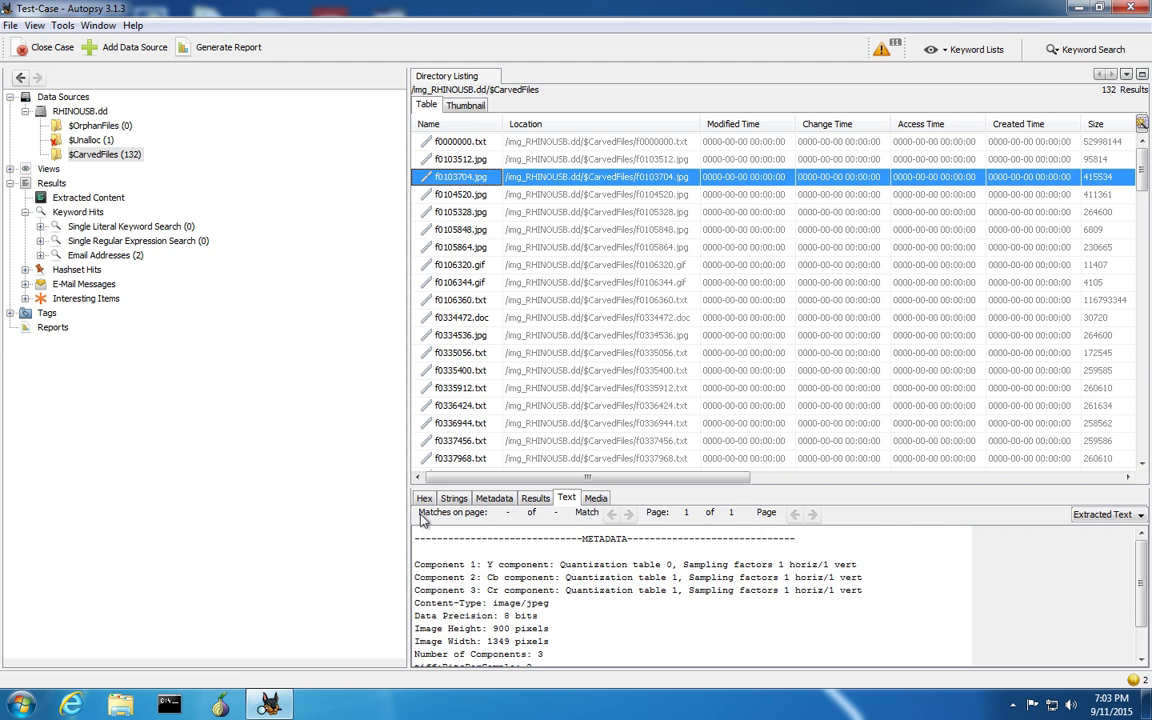
pyautogui.click(424, 498)
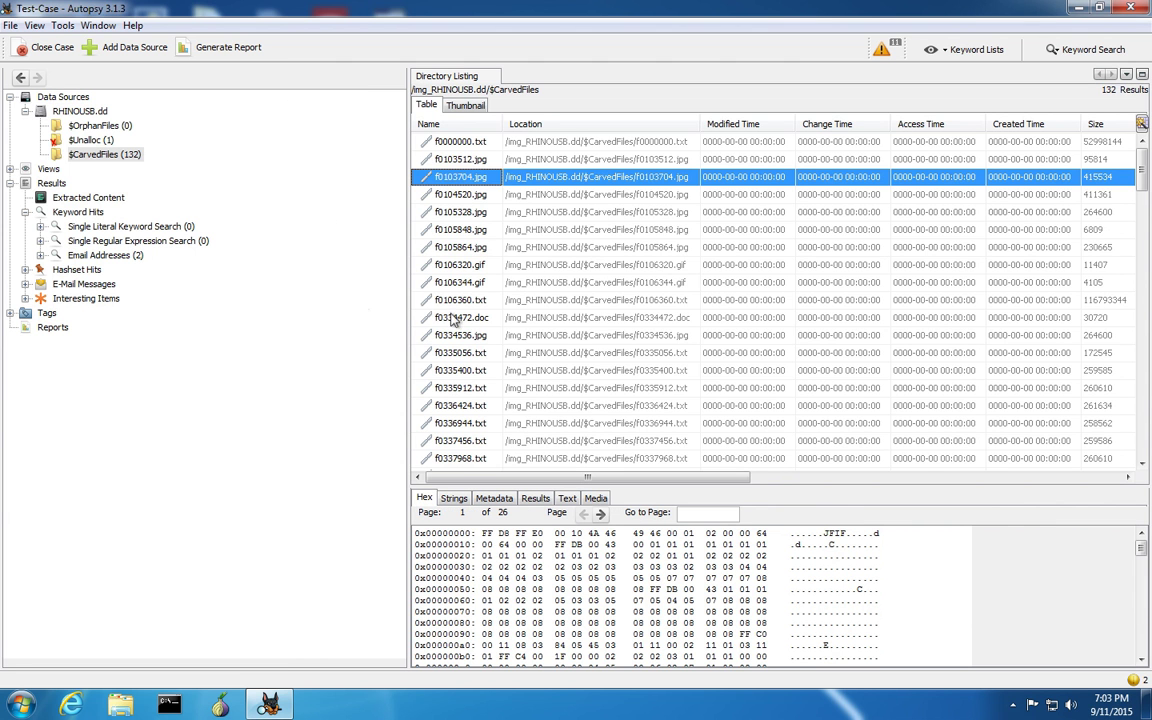
# Select carved document f0334472.doc to display its extracted narrative text.
pyautogui.click(460, 317)
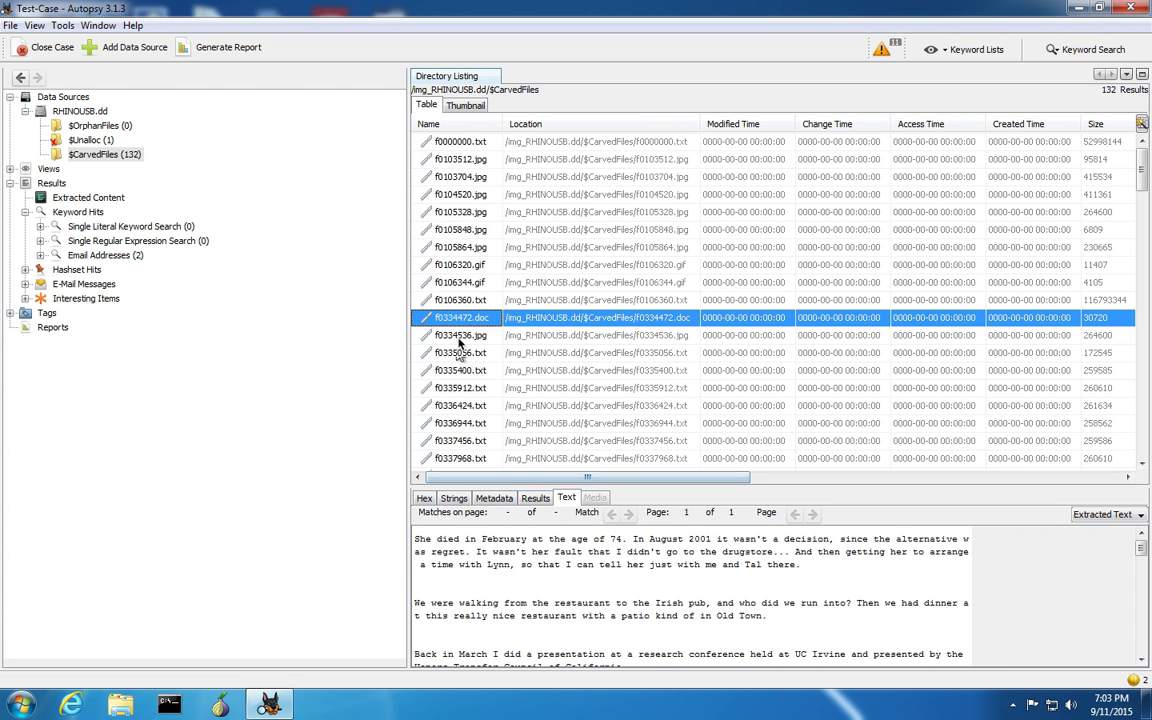
pyautogui.moveTo(470, 335)
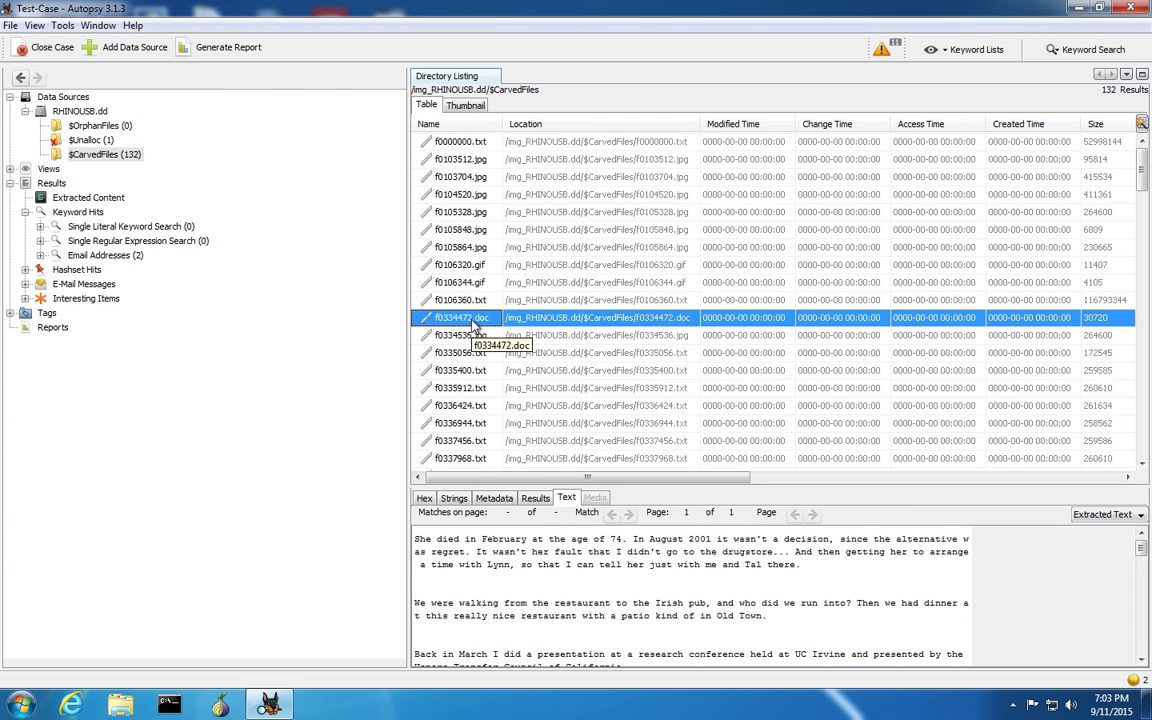
pyautogui.moveTo(459, 317)
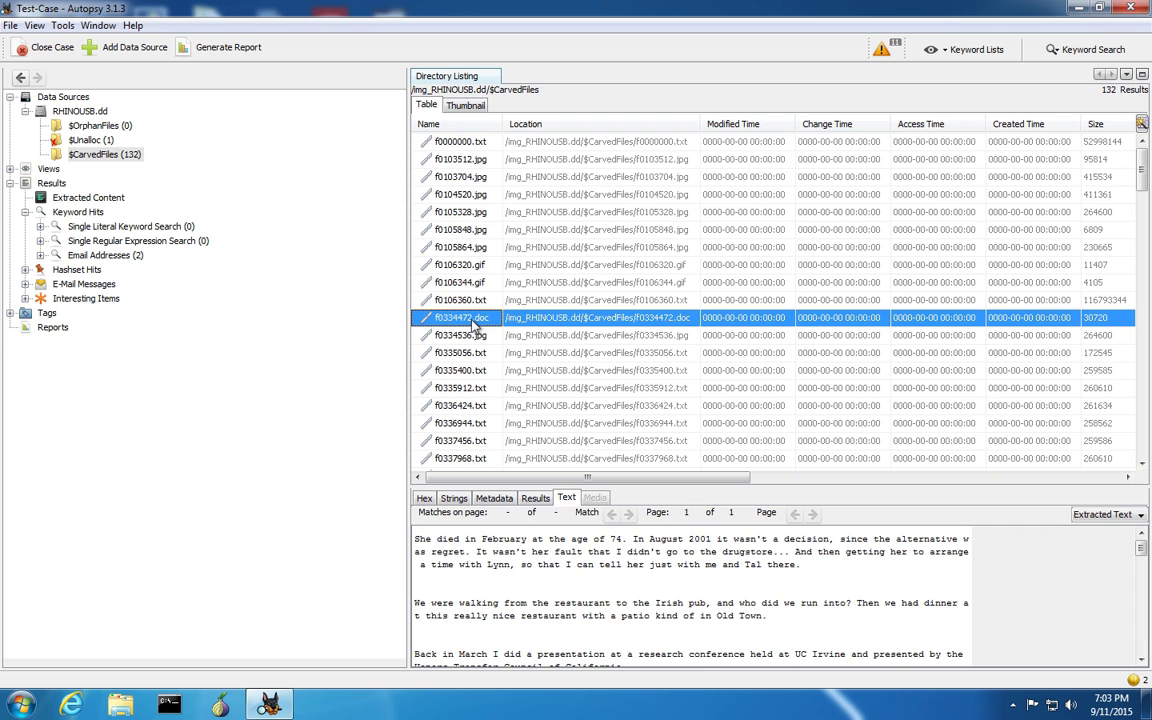
pyautogui.moveTo(479, 320)
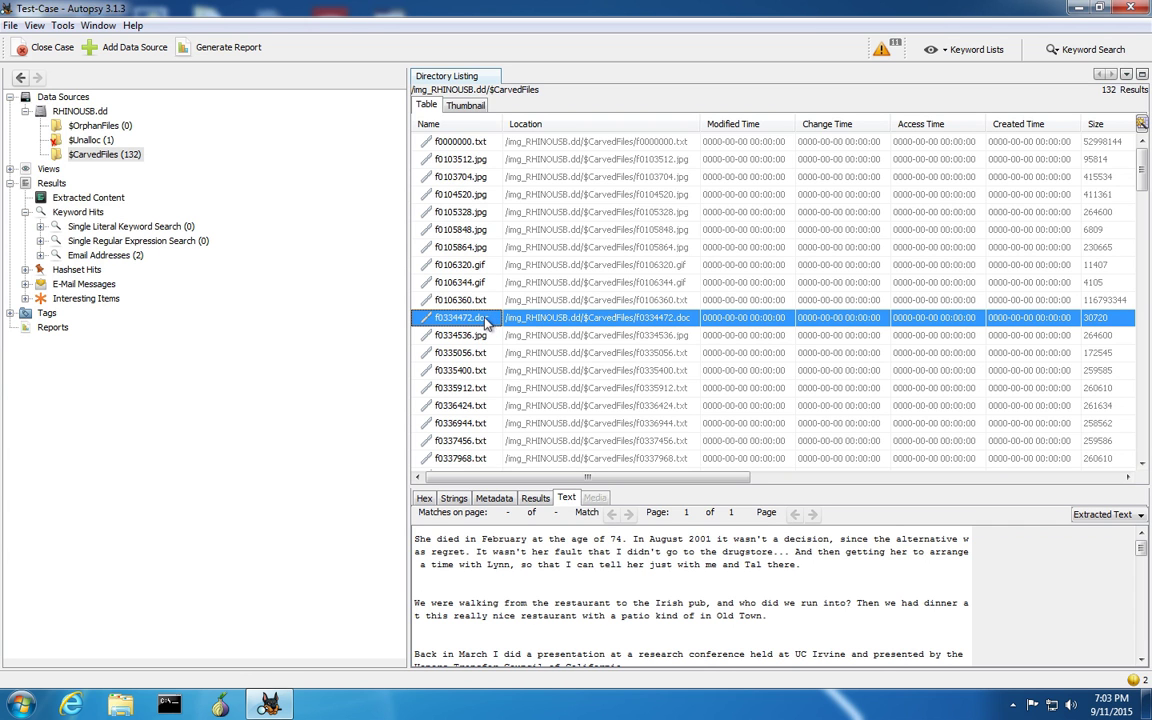
# Extract f0334472.doc, bringing up the Save dialog at the Export folder.
pyautogui.rightClick(485, 317)
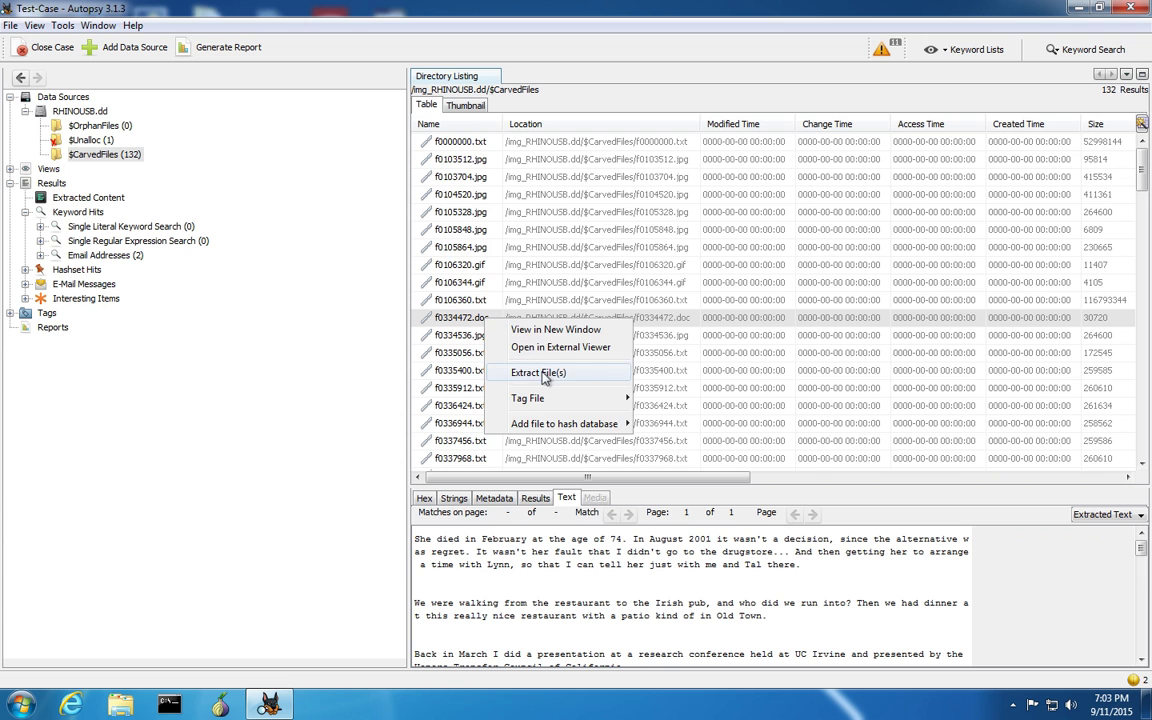
pyautogui.click(538, 372)
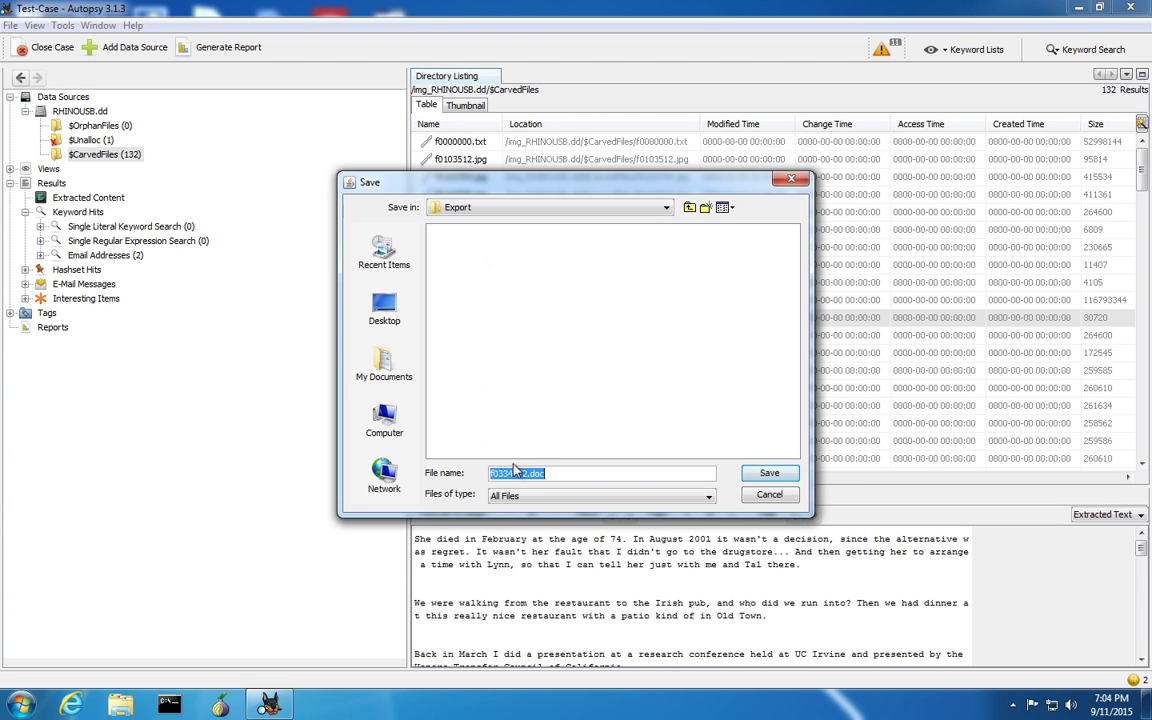